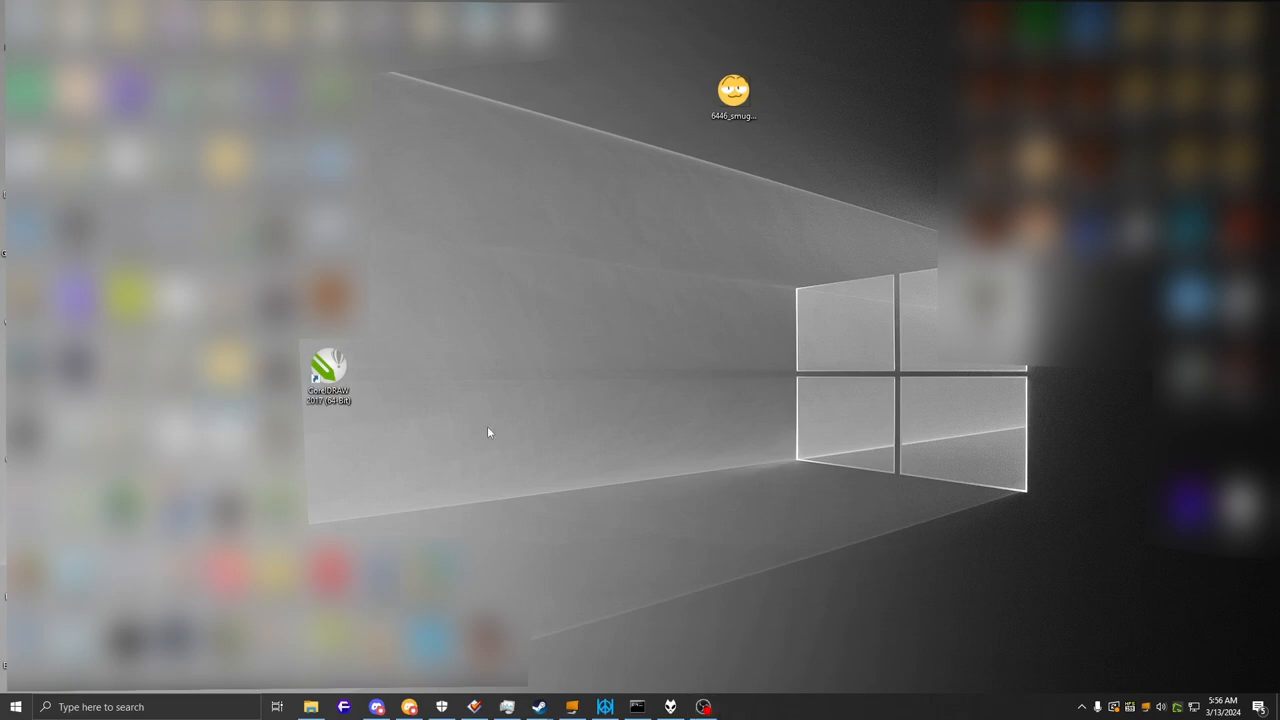
Launch CorelDRAW 2017 from its Windows desktop shortcut
click(120, 706)
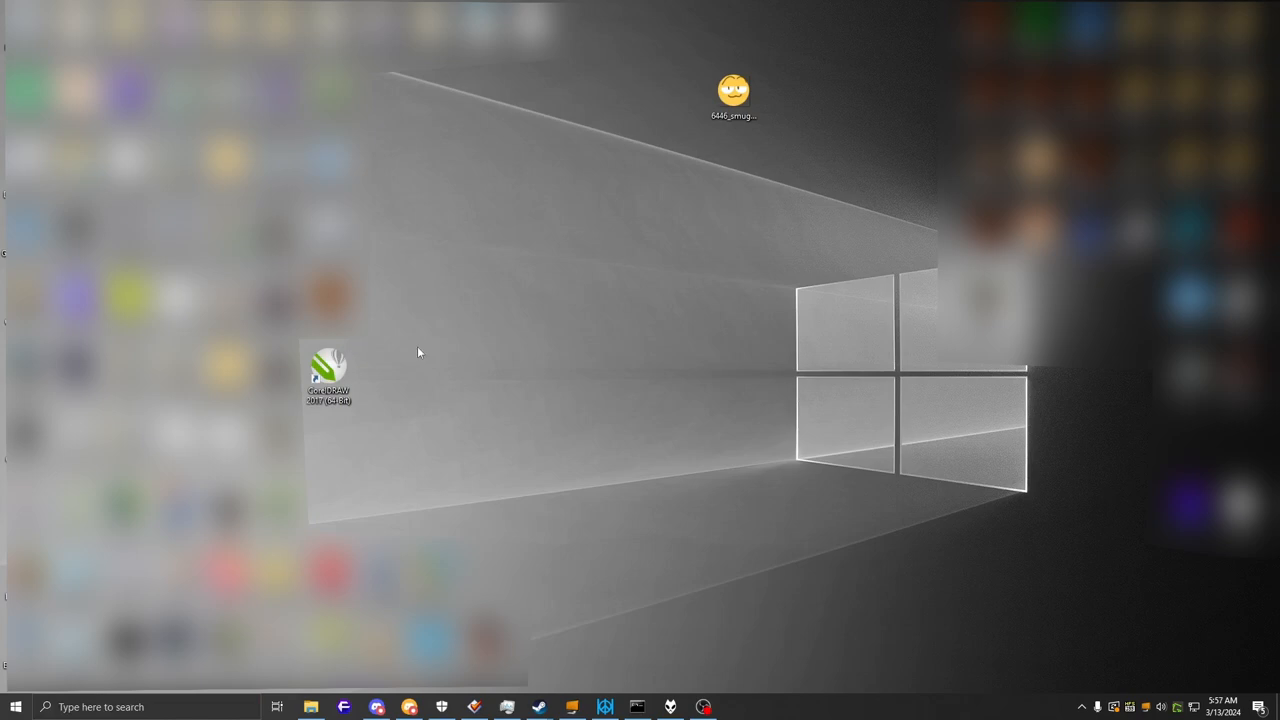
double_click(328, 368)
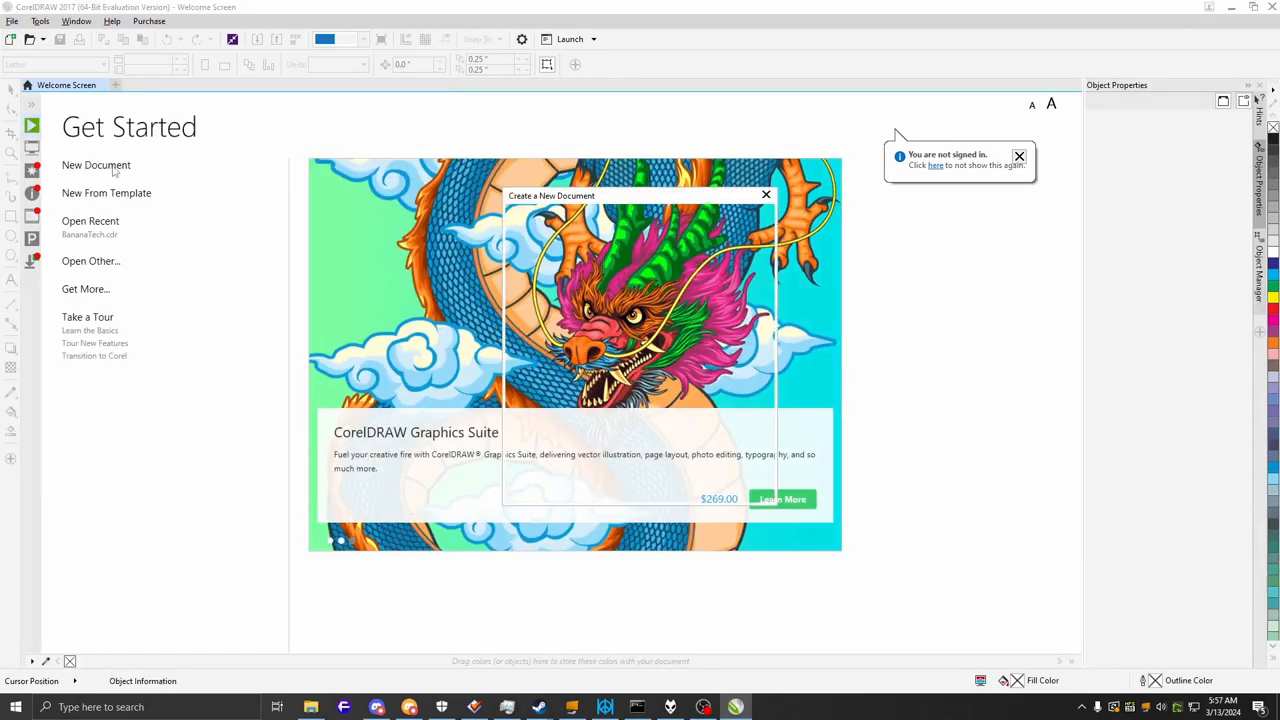
Create a new document with a 4 by 4 inch page, switching units from pixels to inches
click(723, 275)
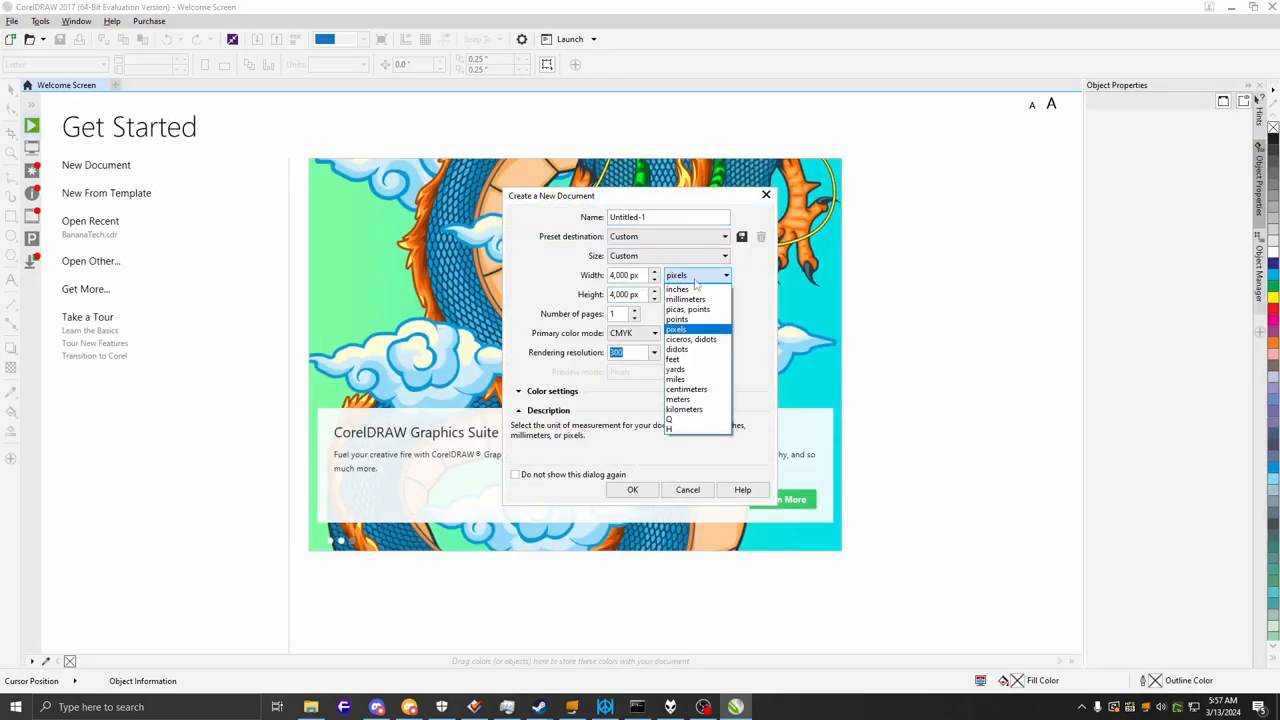
click(677, 289)
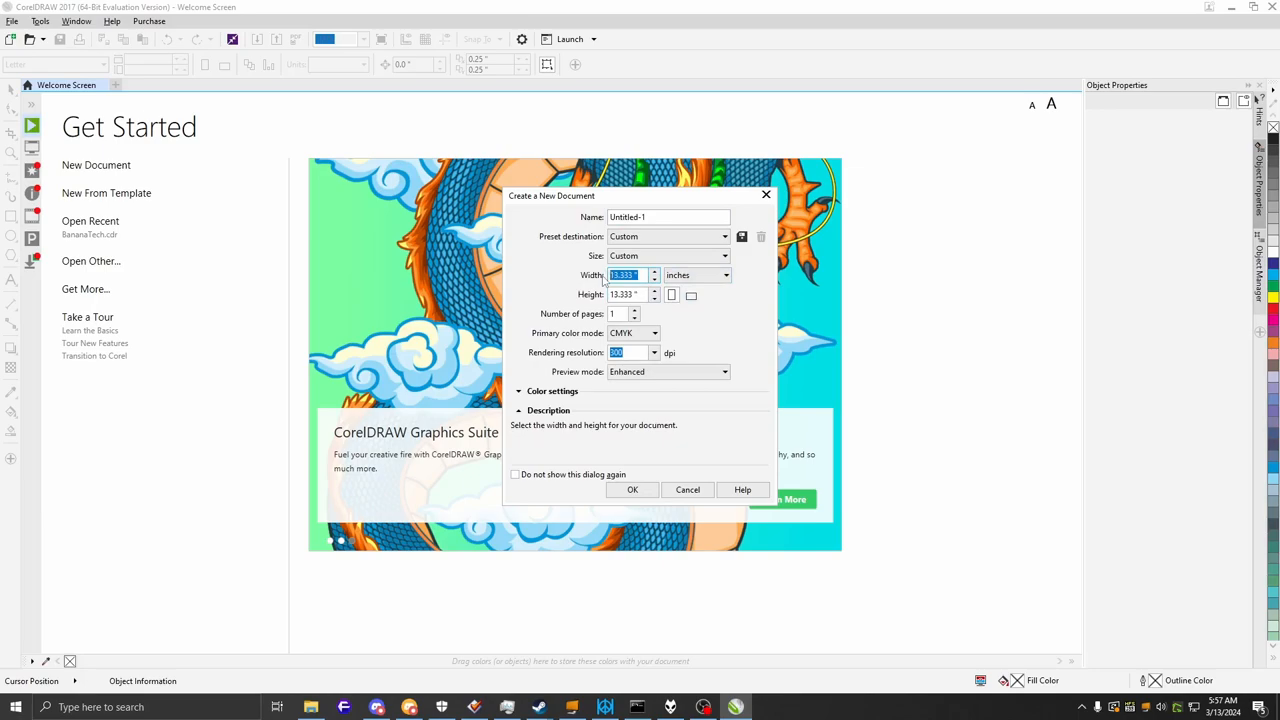
text(4)
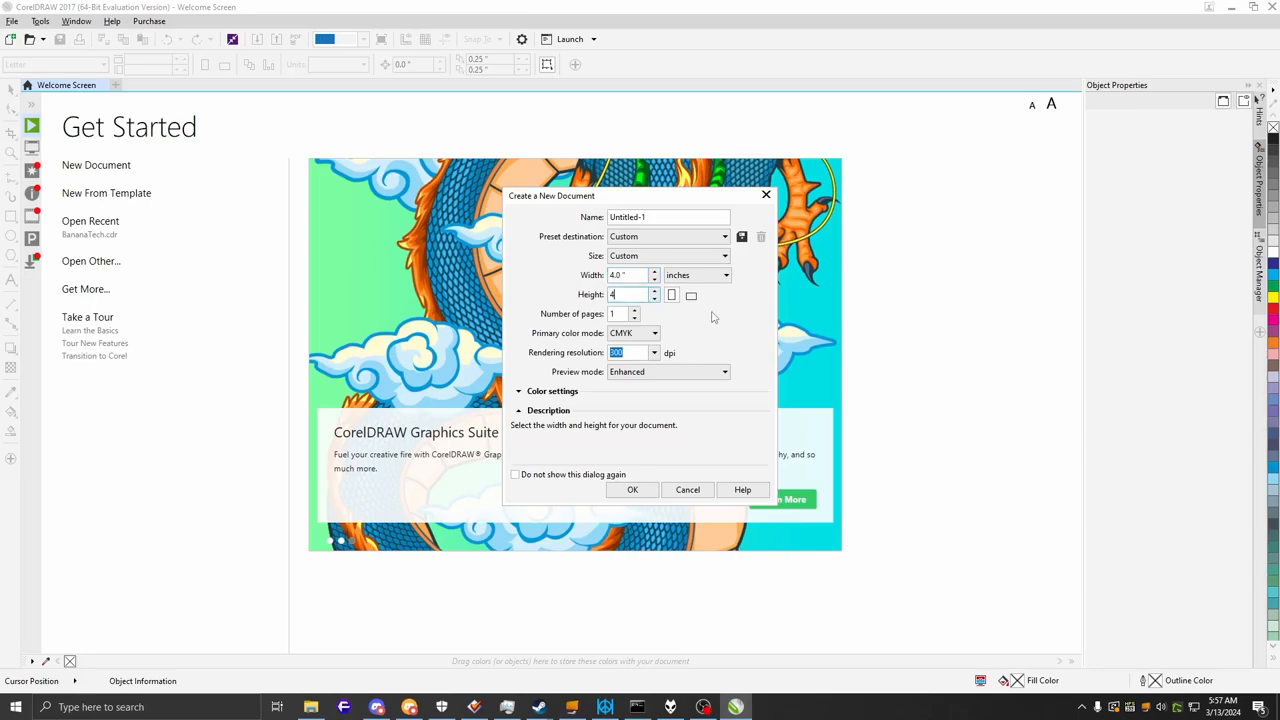
click(632, 489)
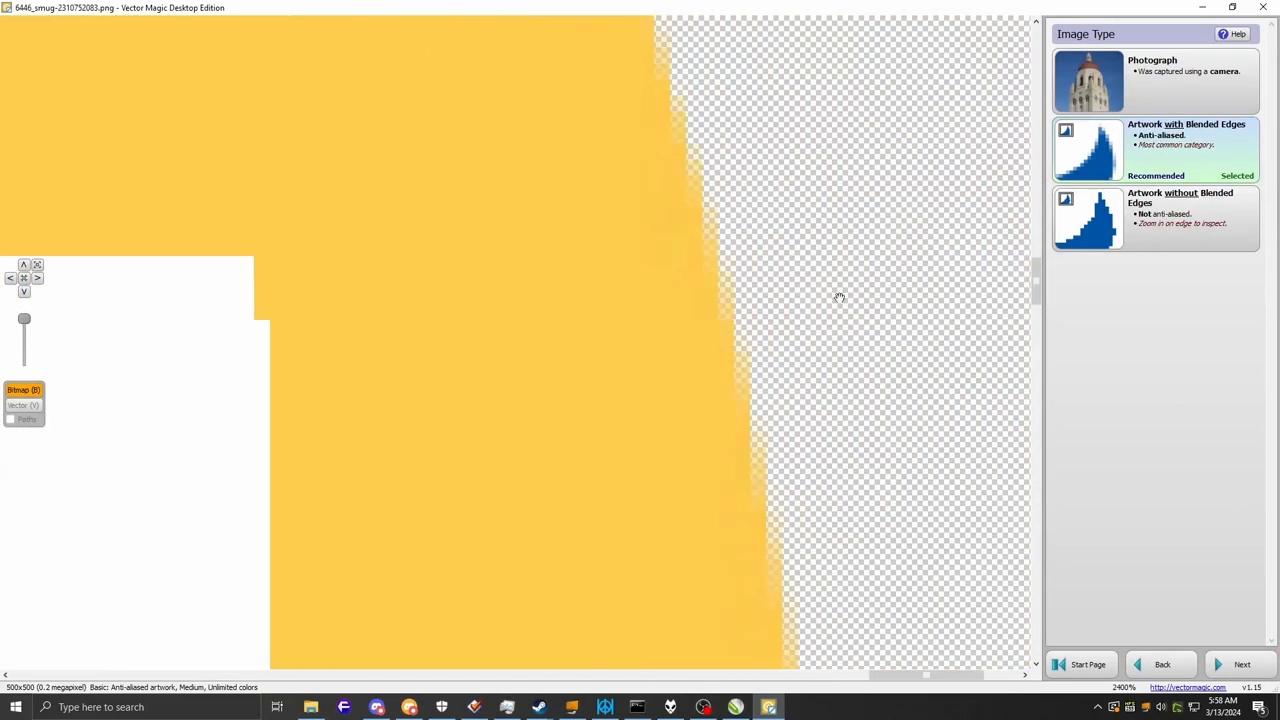
Trace the emoji as blended-edges artwork at high input quality with unlimited colours
click(1240, 663)
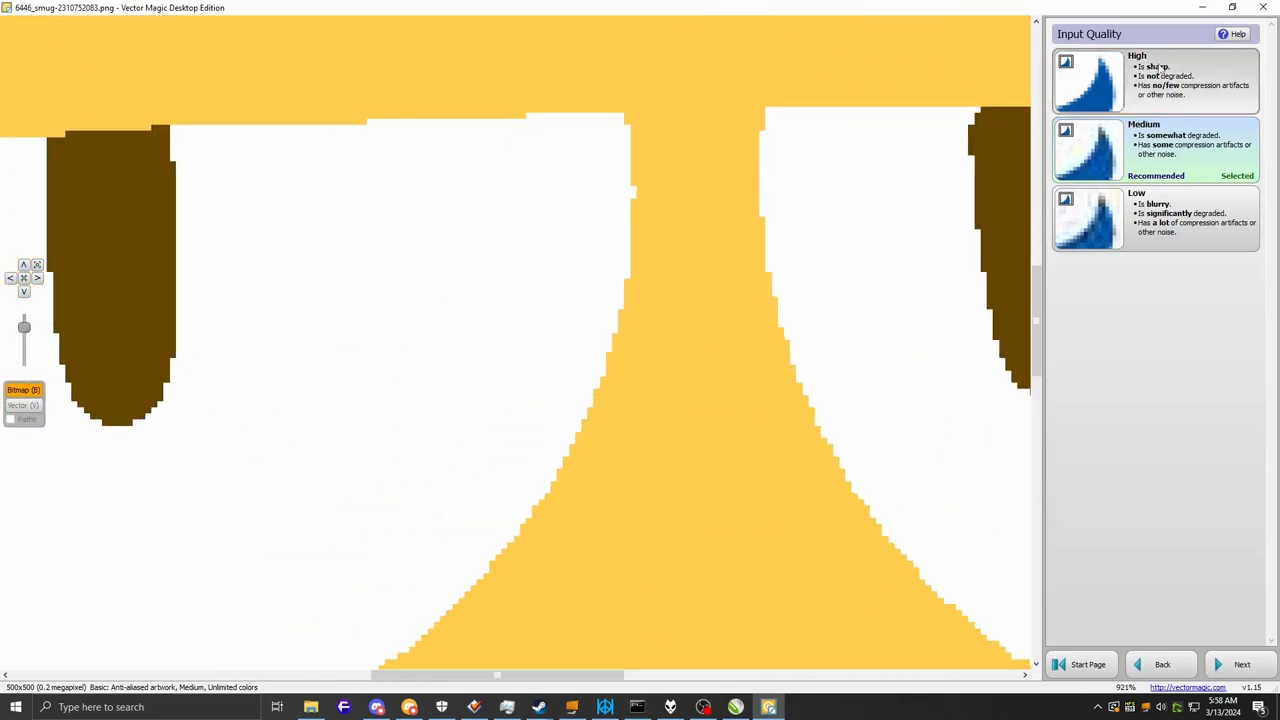
click(1240, 663)
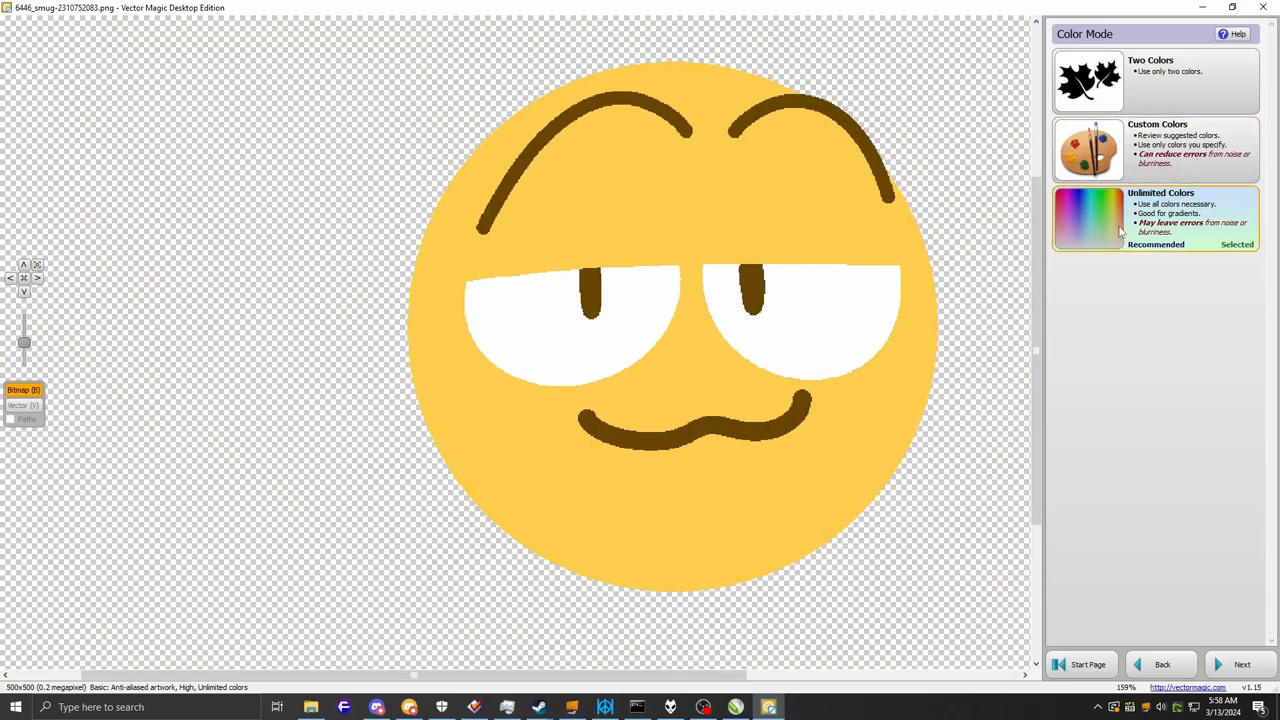
click(1242, 664)
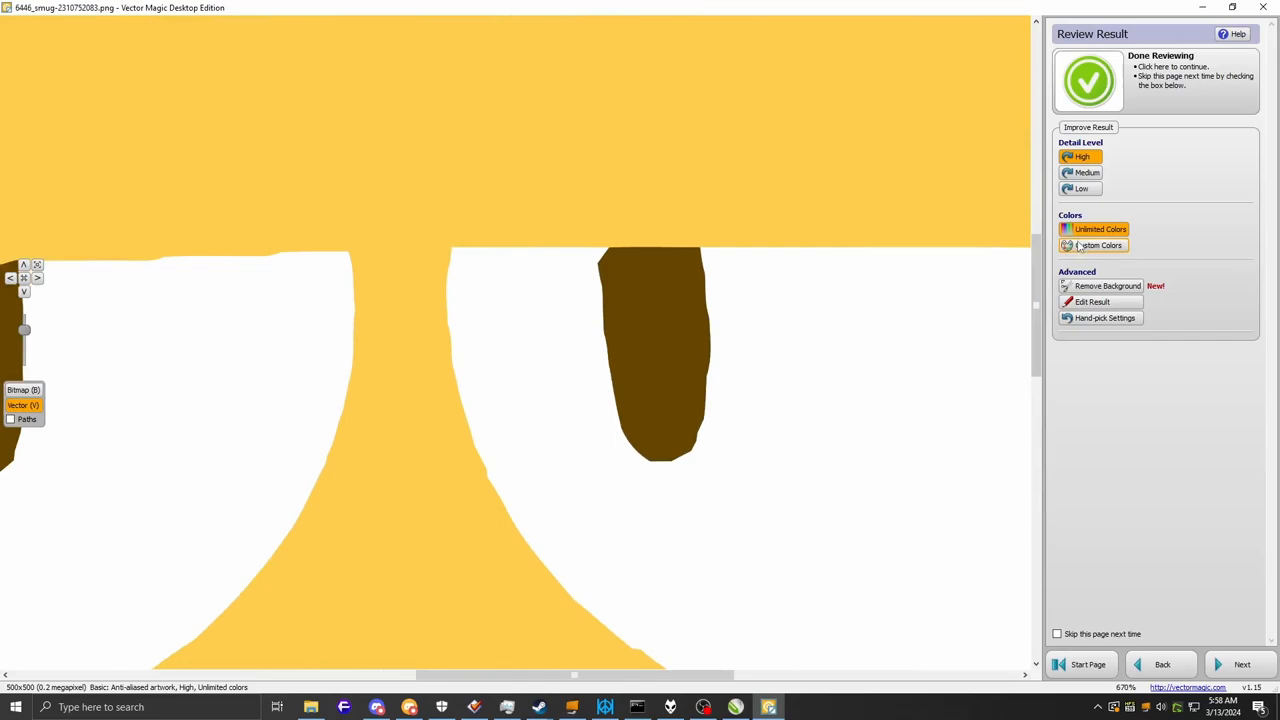
Retrace the emoji using the suggested five-colour custom palette and Low detail level
click(1098, 245)
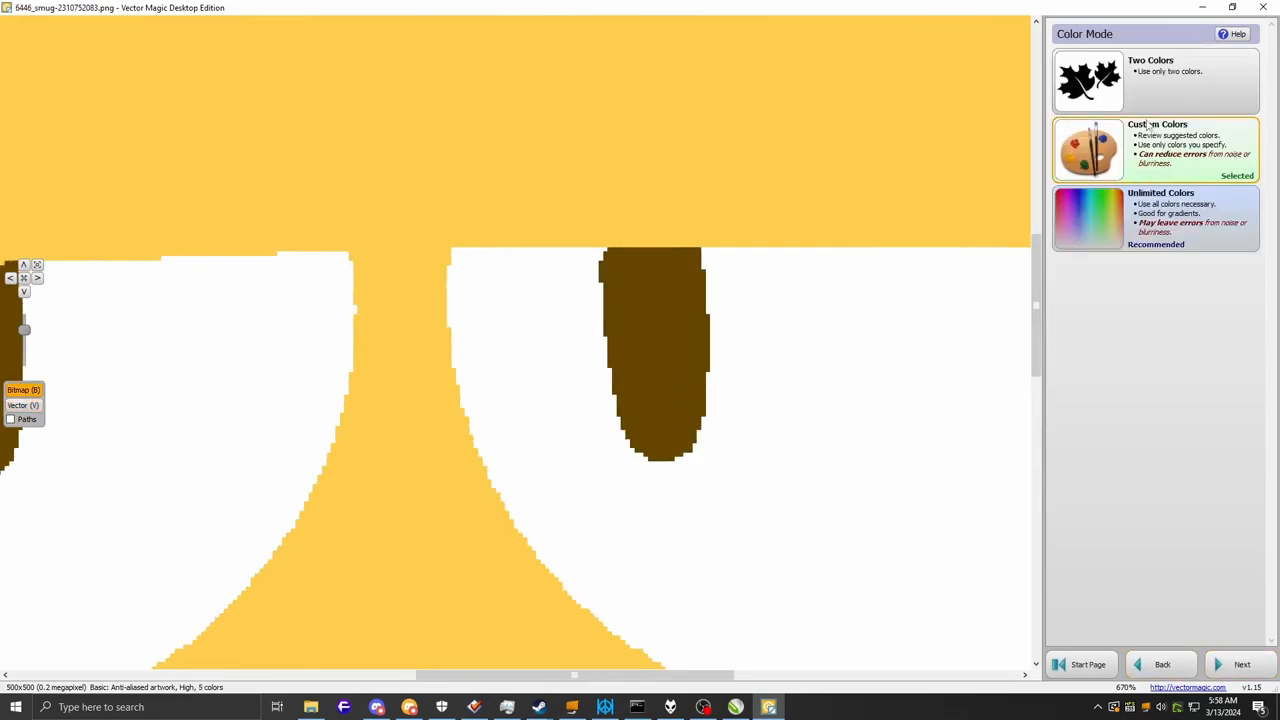
click(1242, 663)
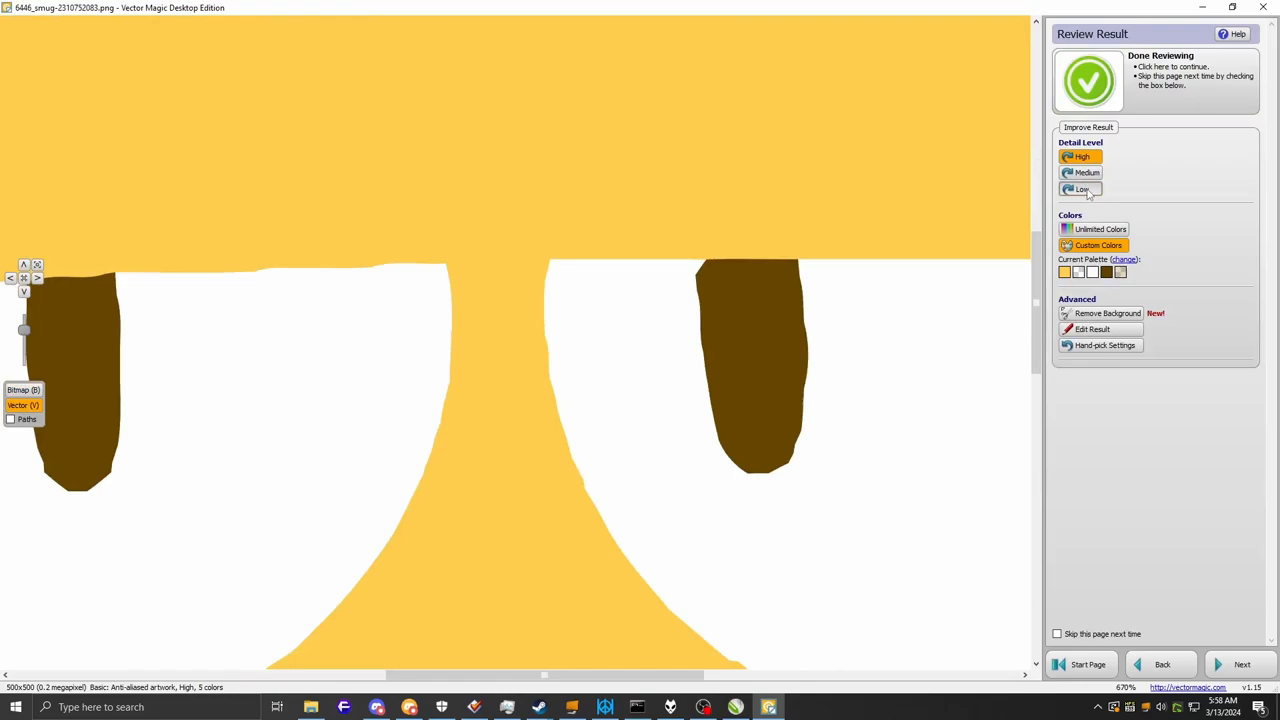
click(1079, 190)
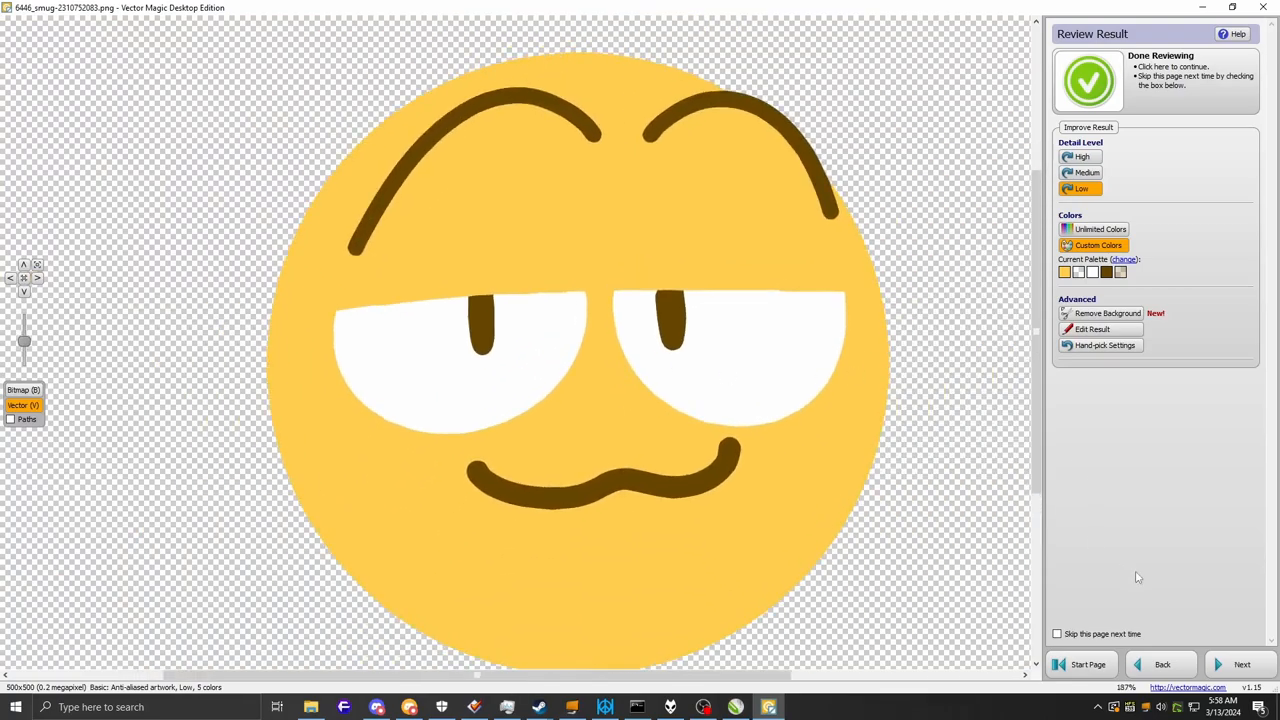
click(1242, 663)
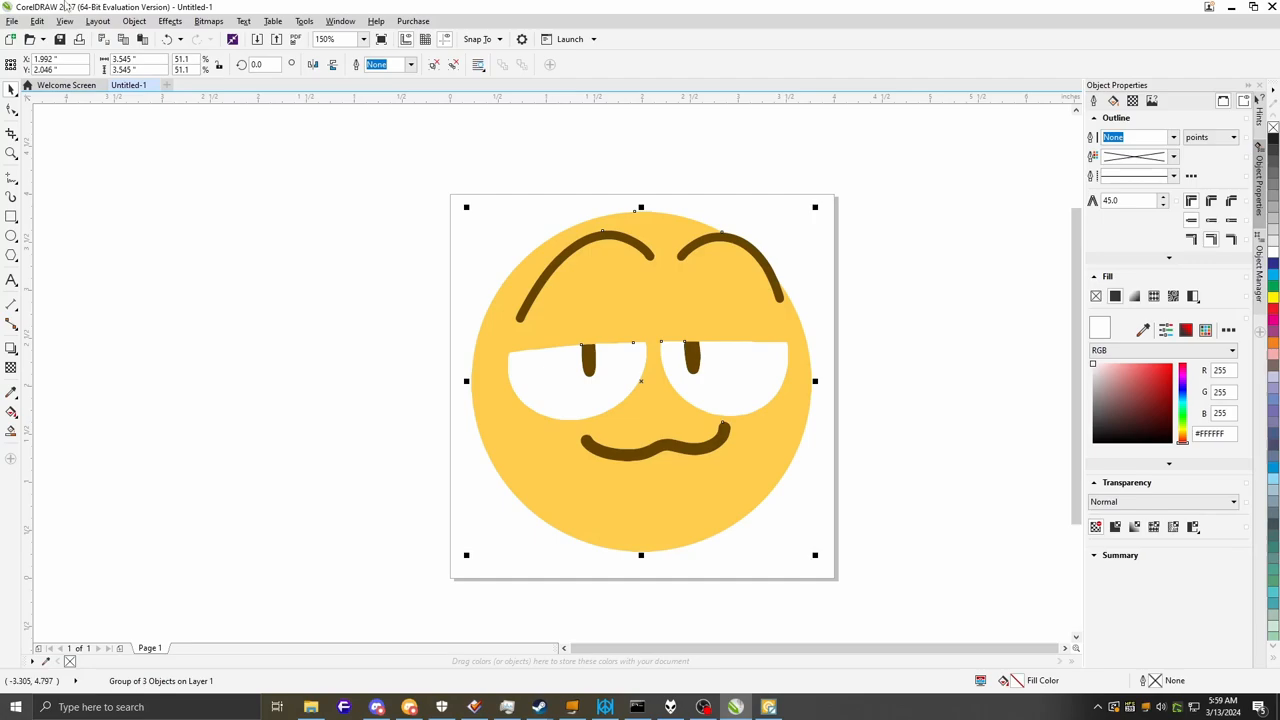
Place the traced emoji group in CorelDRAW, enlarged and centred on the 4-inch page
click(148, 21)
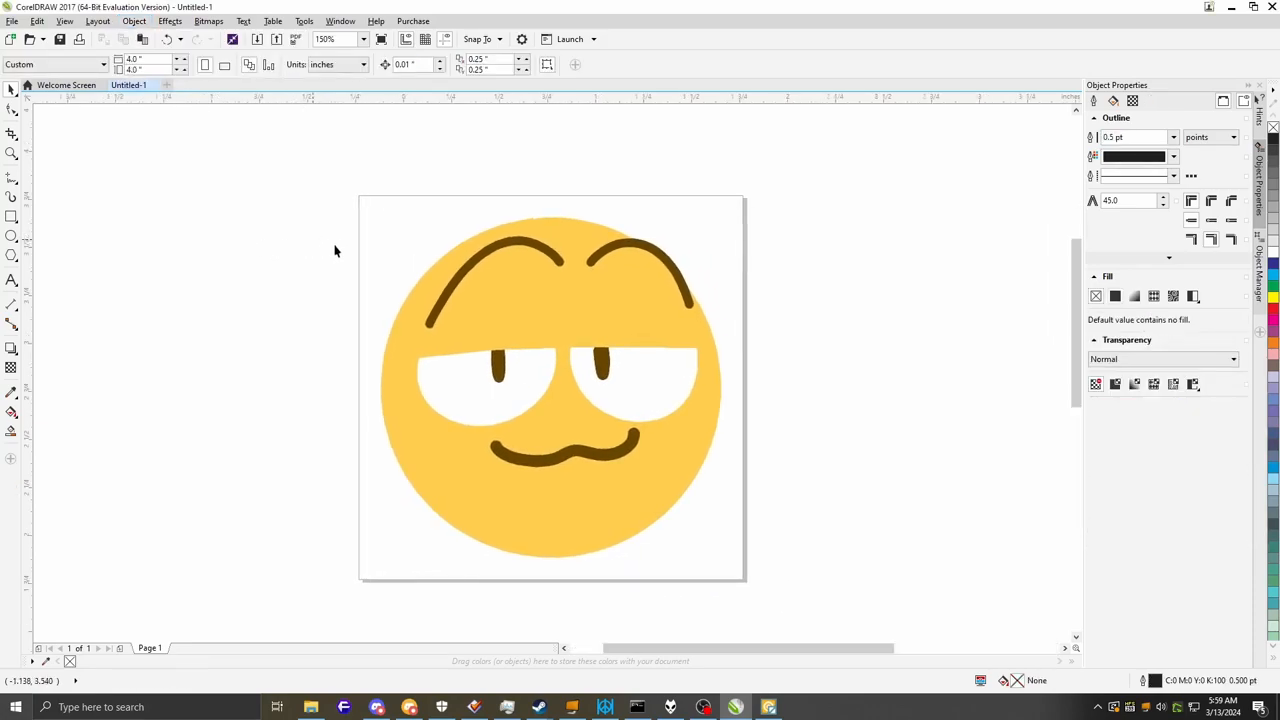
Zoom in, select the emoji group and set its outline width to None
click(547, 380)
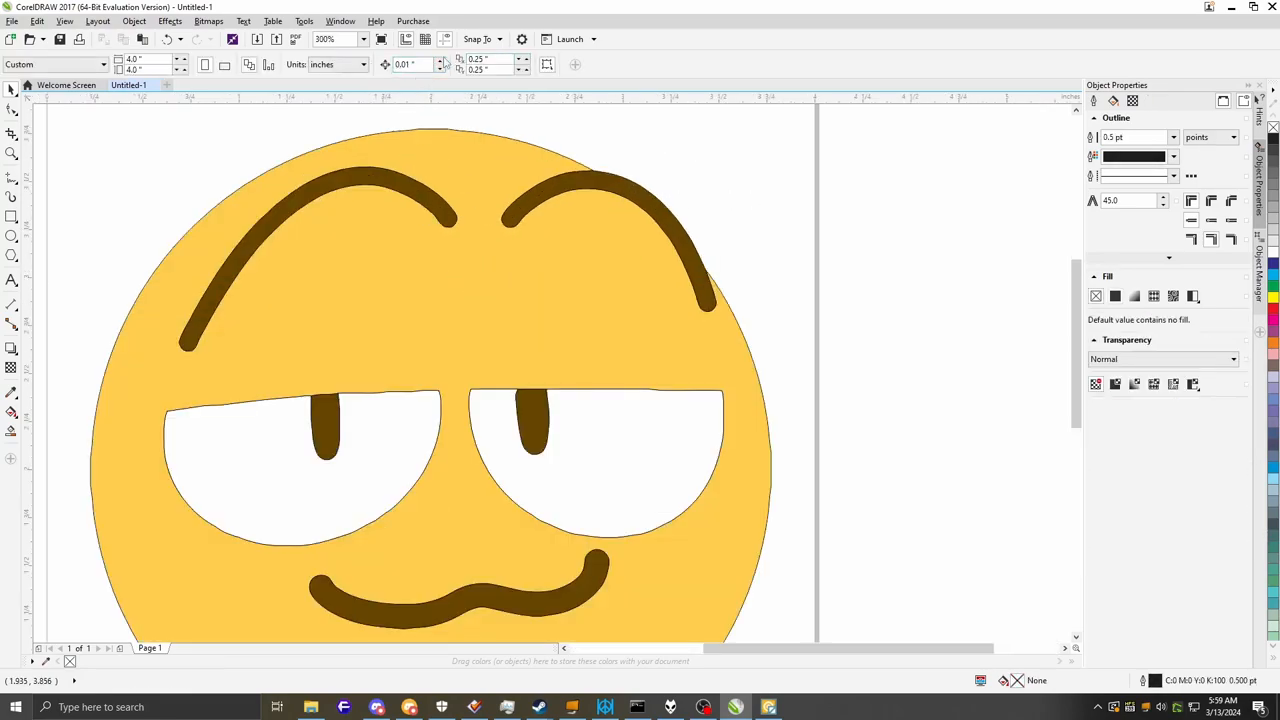
click(410, 65)
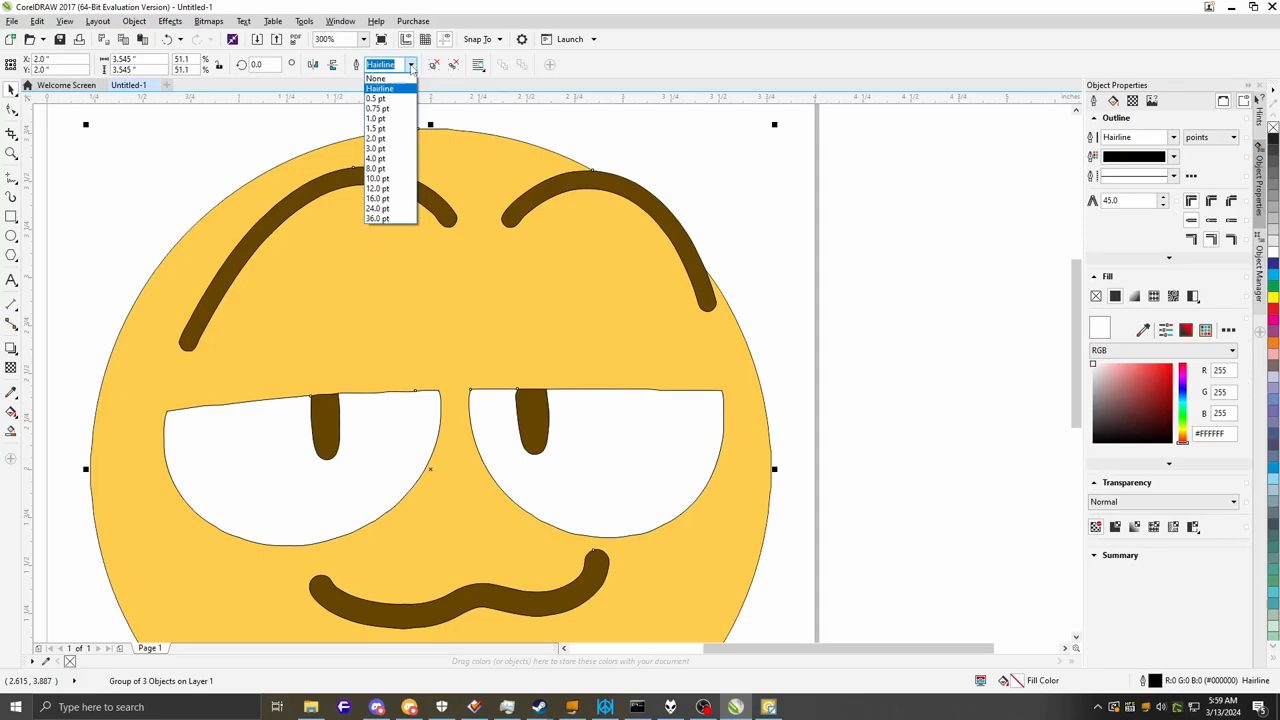
click(375, 78)
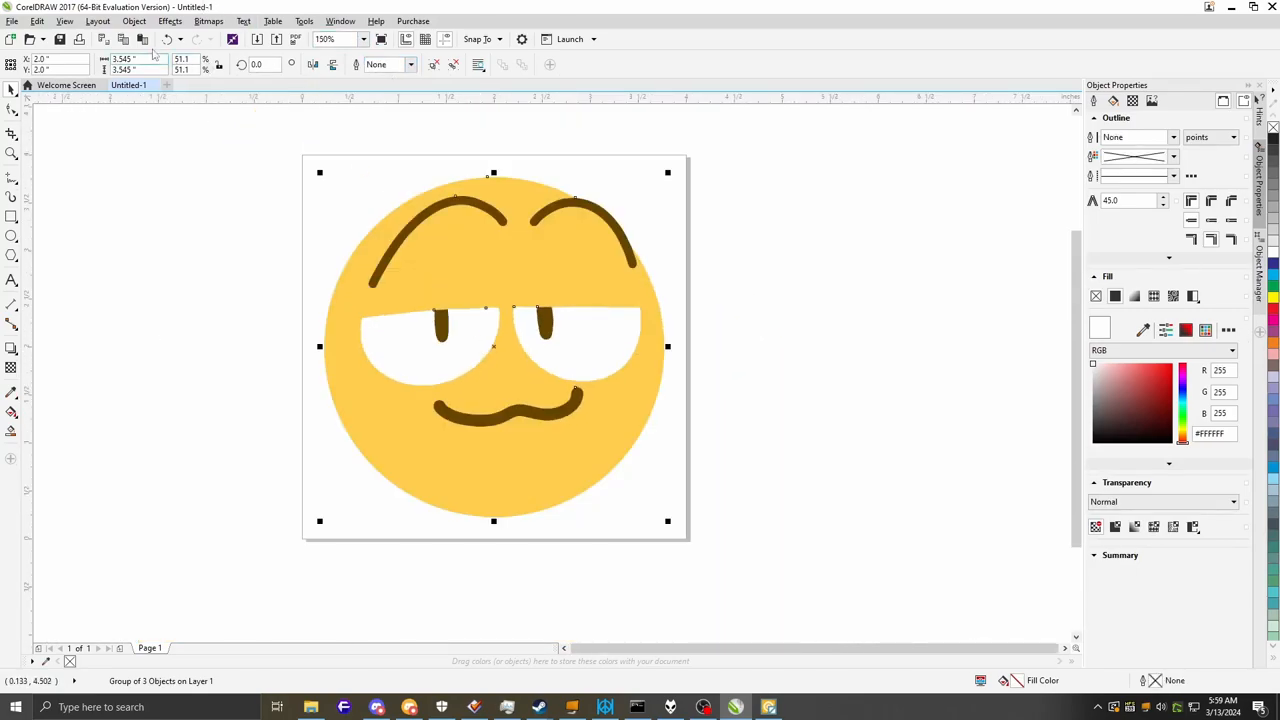
click(139, 21)
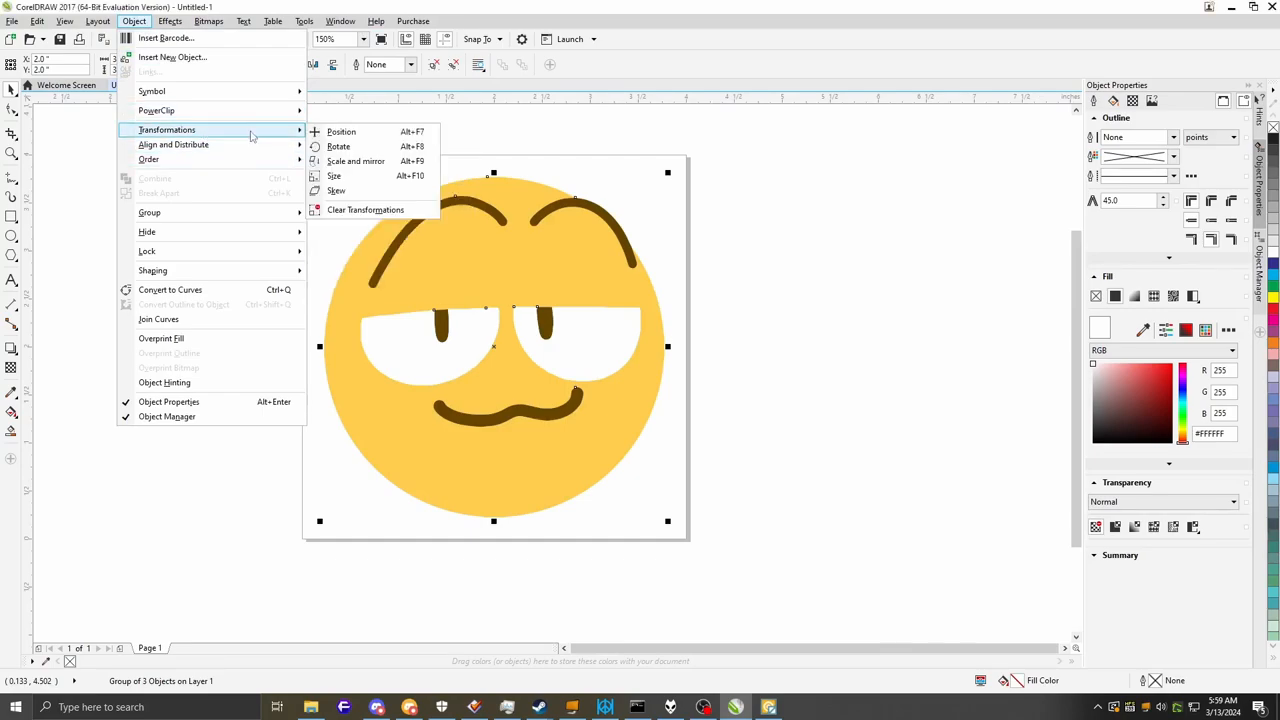
mouse_move(181, 57)
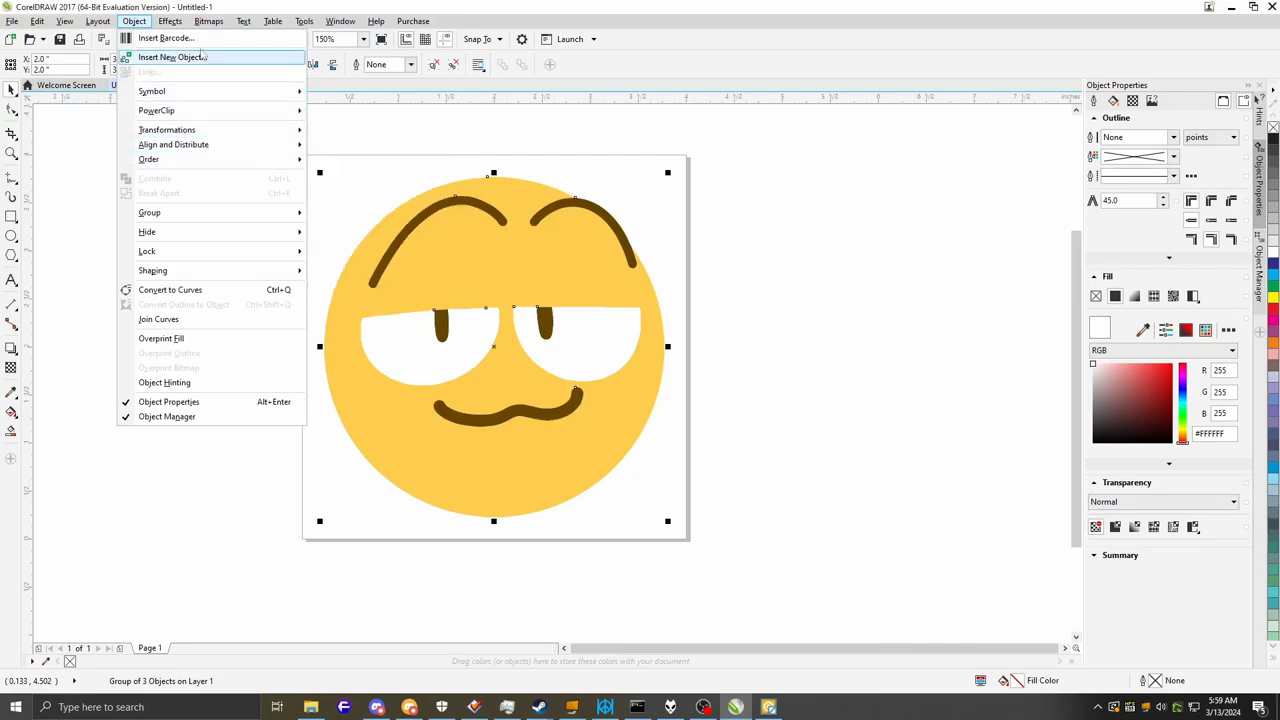
click(180, 21)
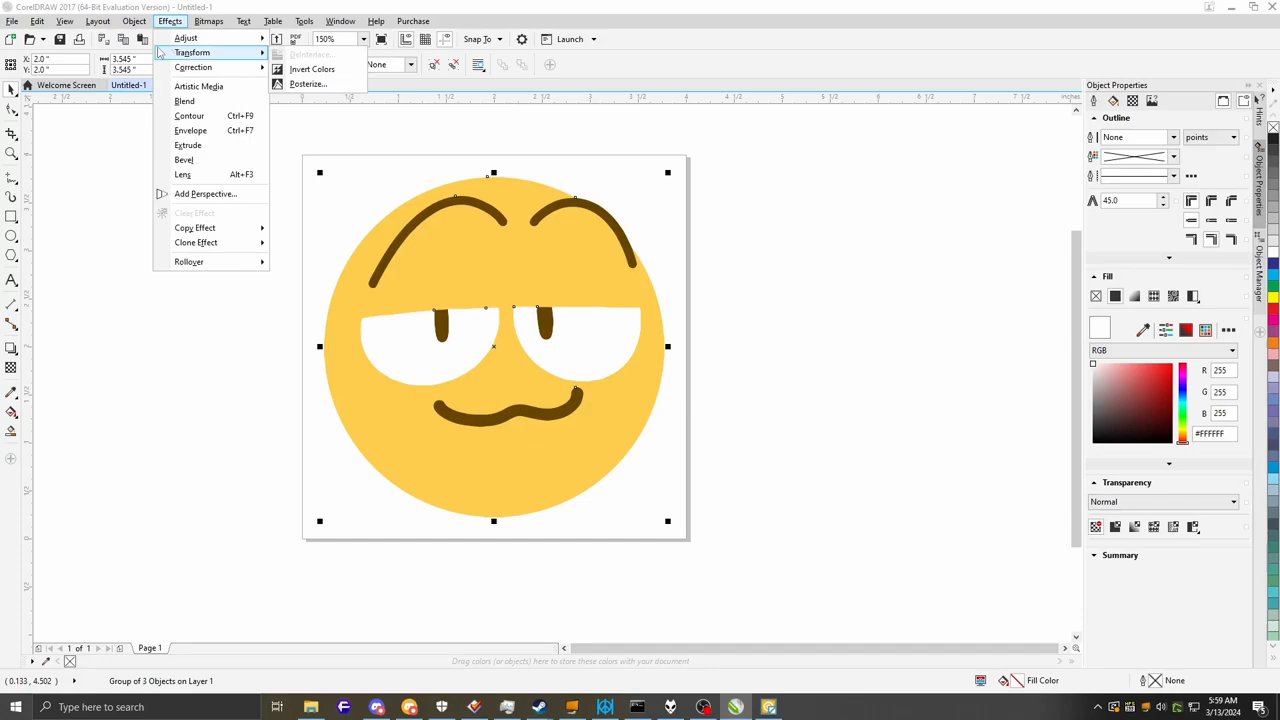
click(147, 21)
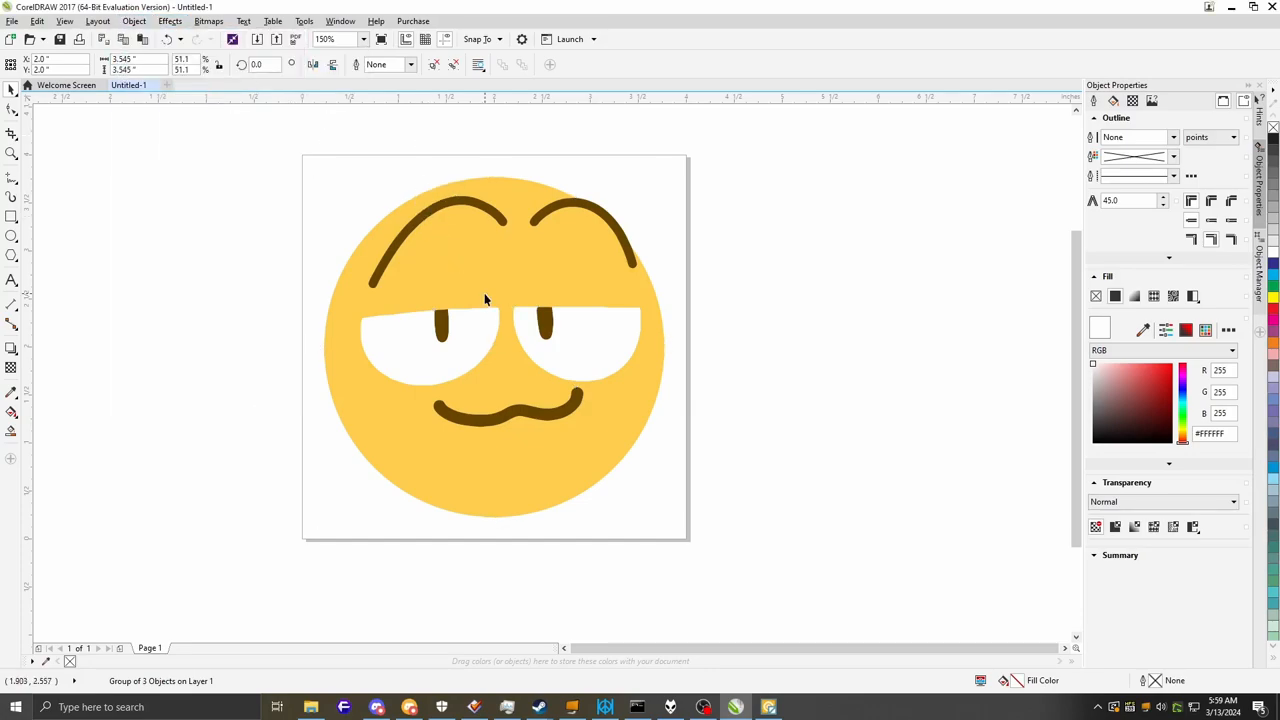
click(485, 300)
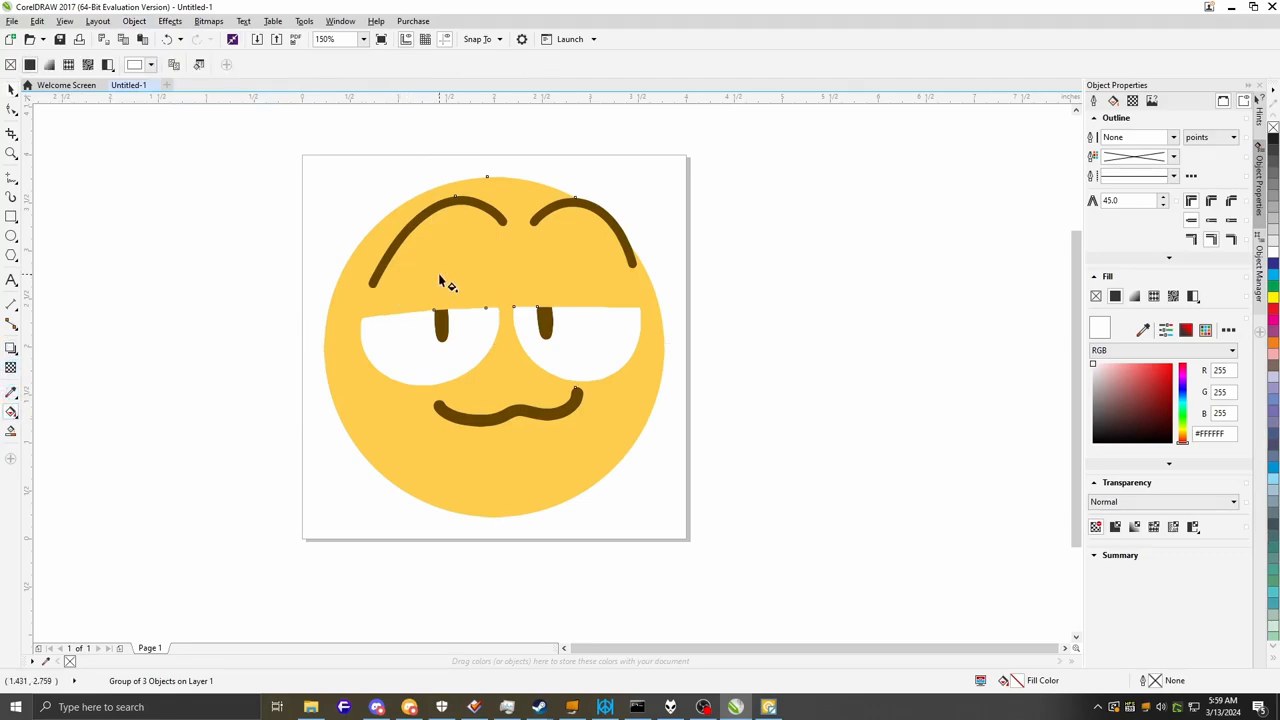
mouse_move(597, 278)
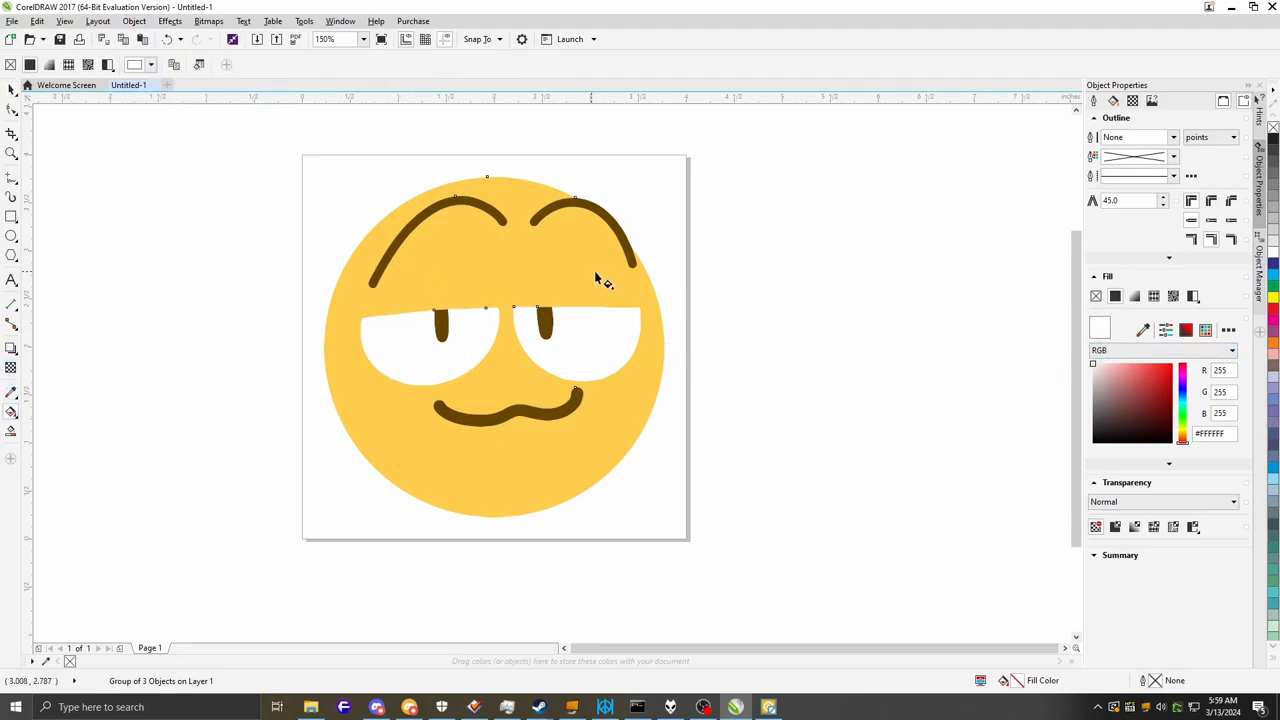
mouse_move(297, 164)
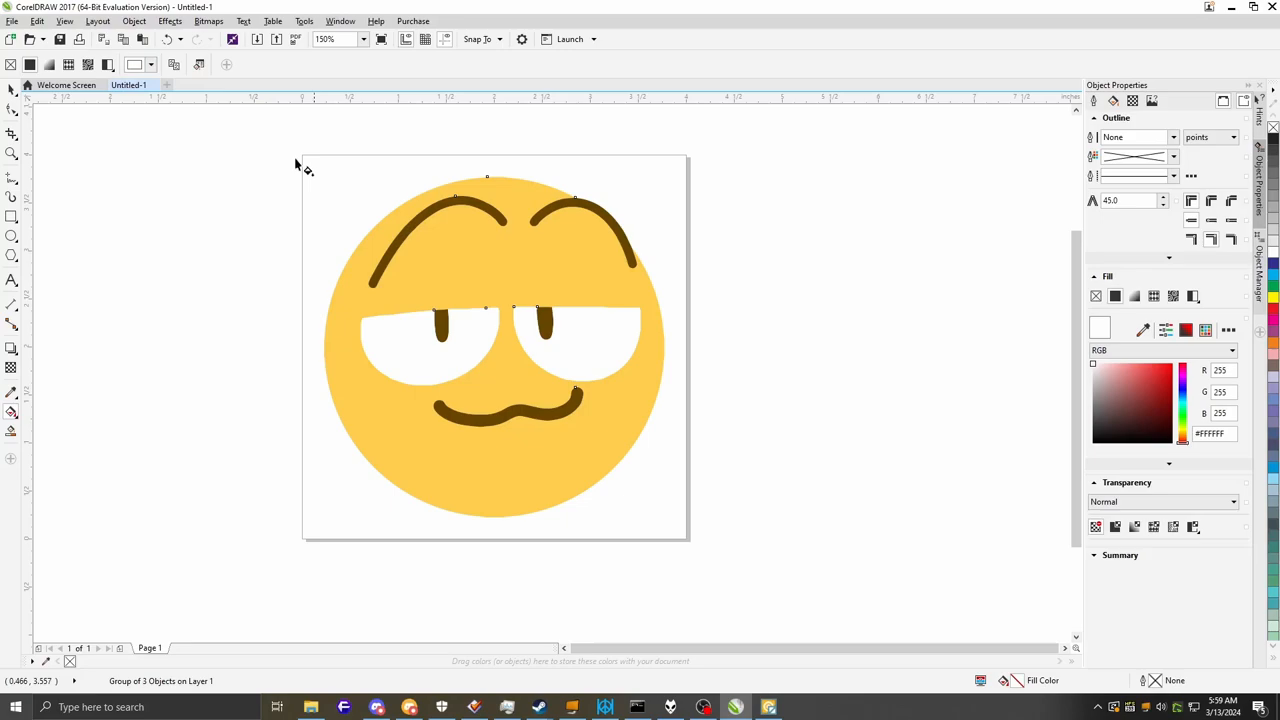
click(493, 347)
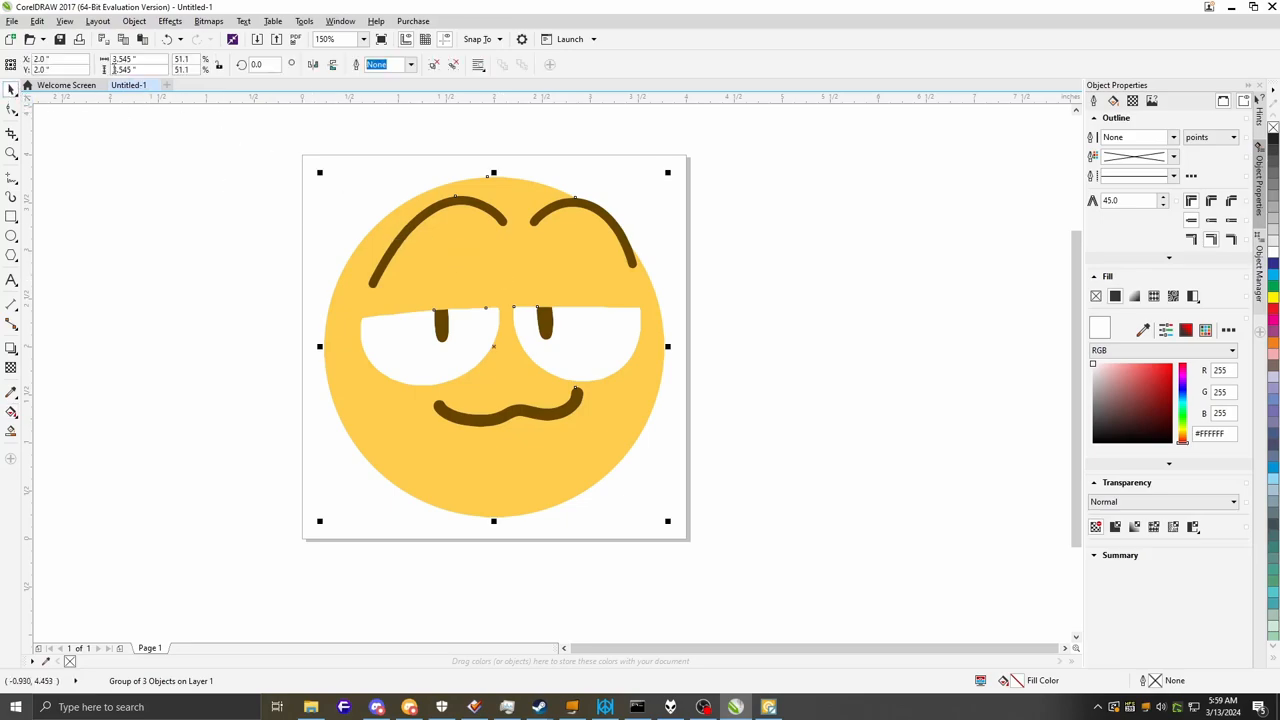
right_click(637, 343)
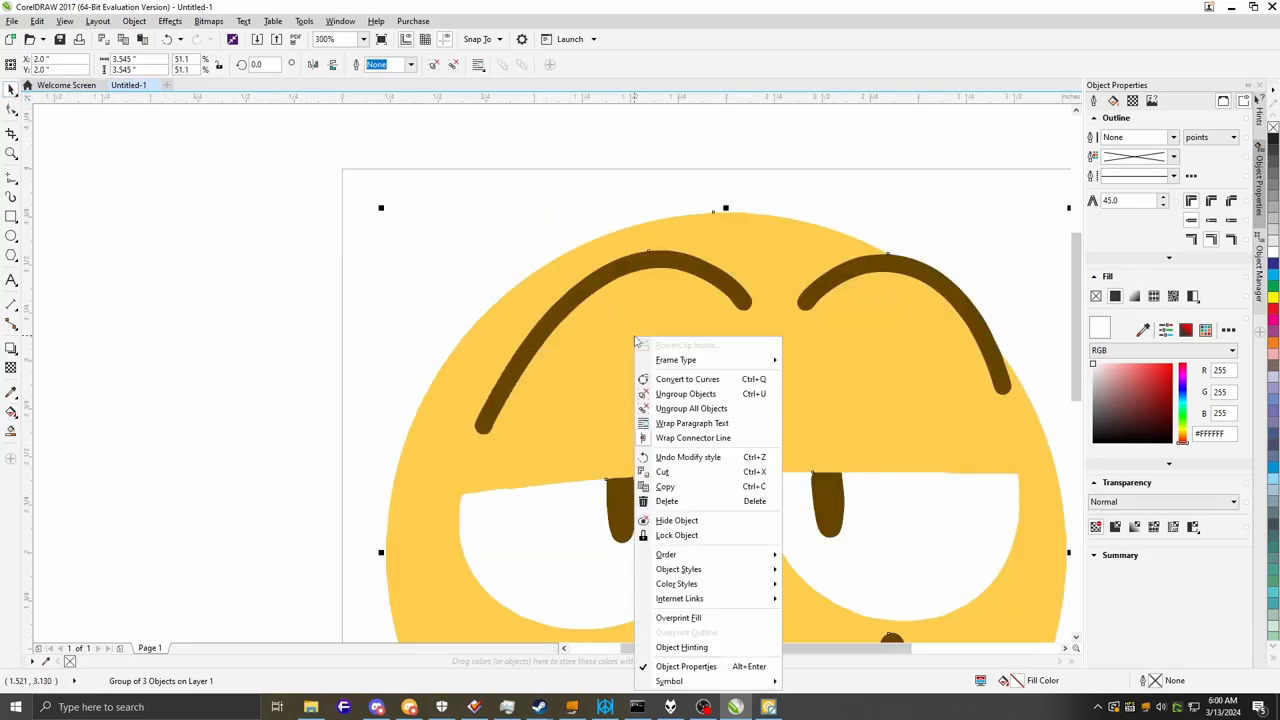
click(512, 205)
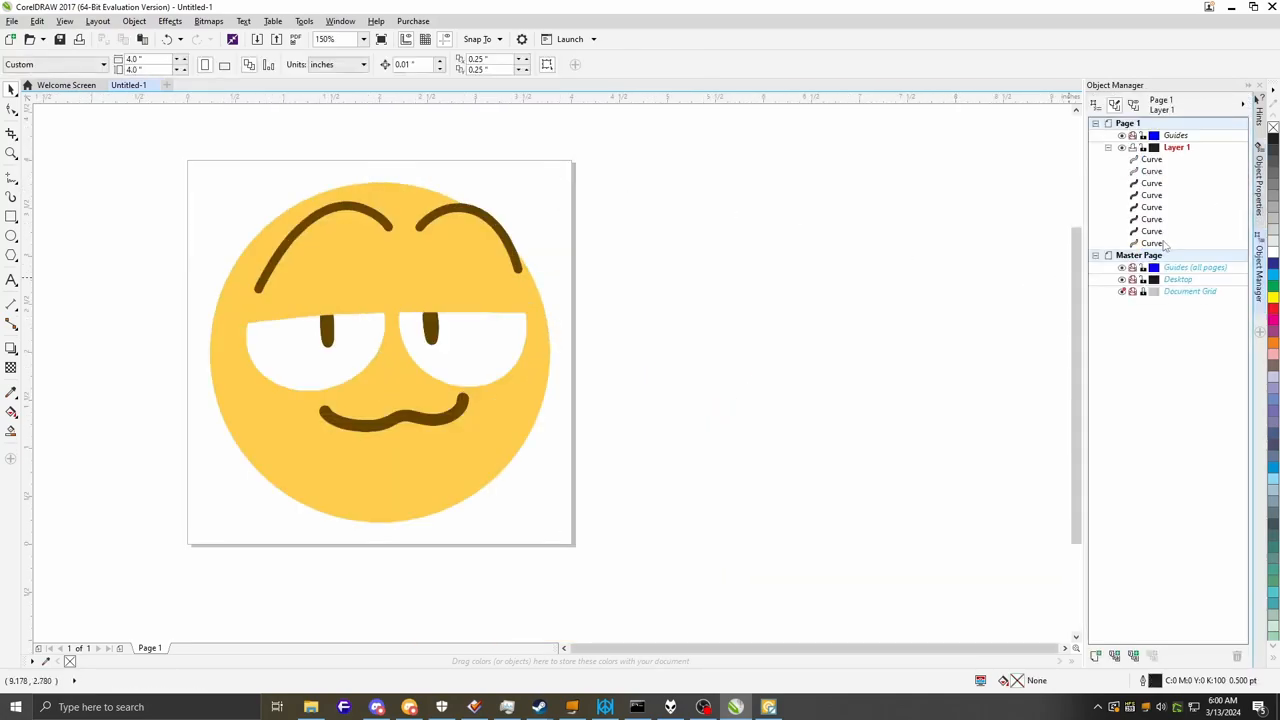
Select an emoji curve in Object Manager and draw a 3.545-inch circle over the emoji
click(1151, 243)
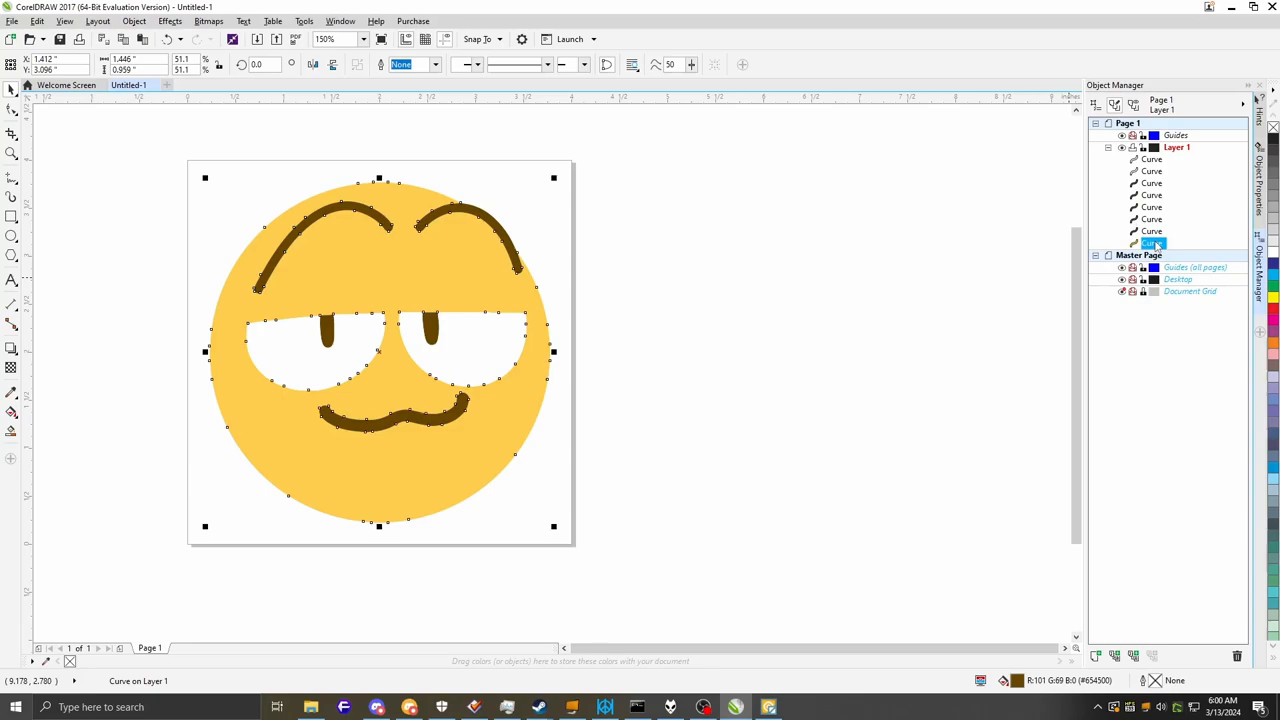
click(1151, 171)
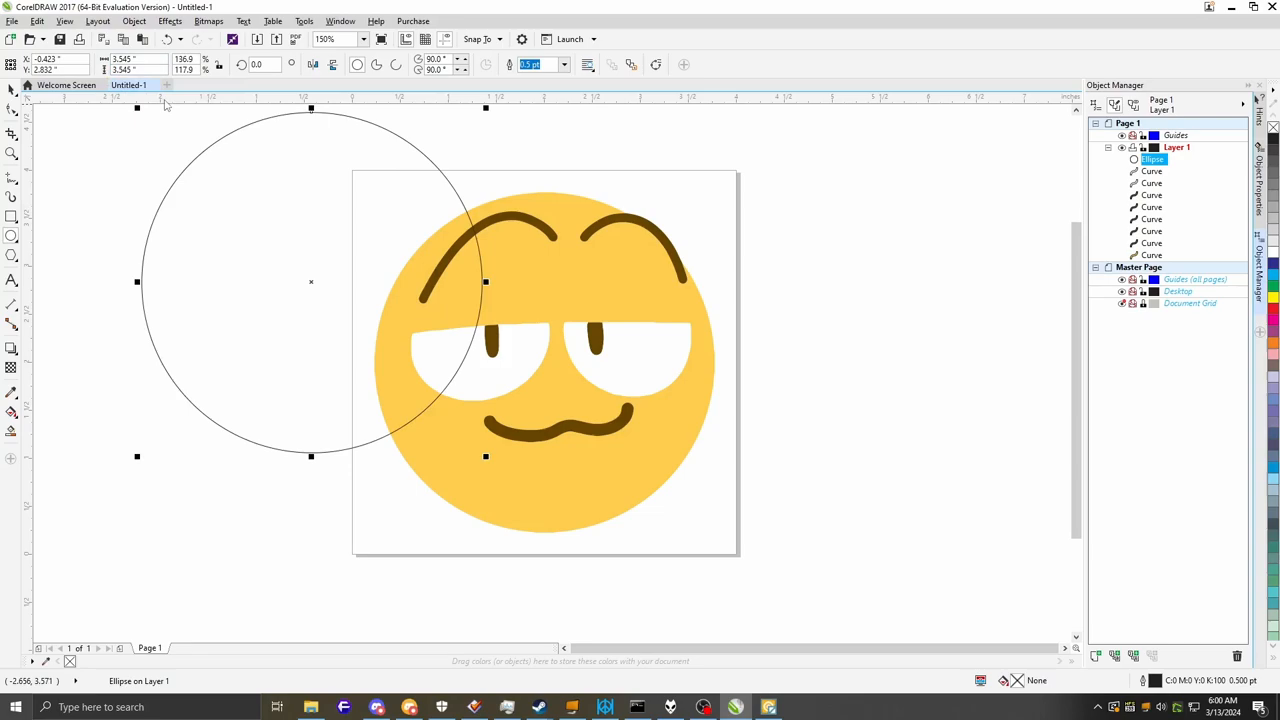
Set the selected circle's outline width to Hairline
click(563, 64)
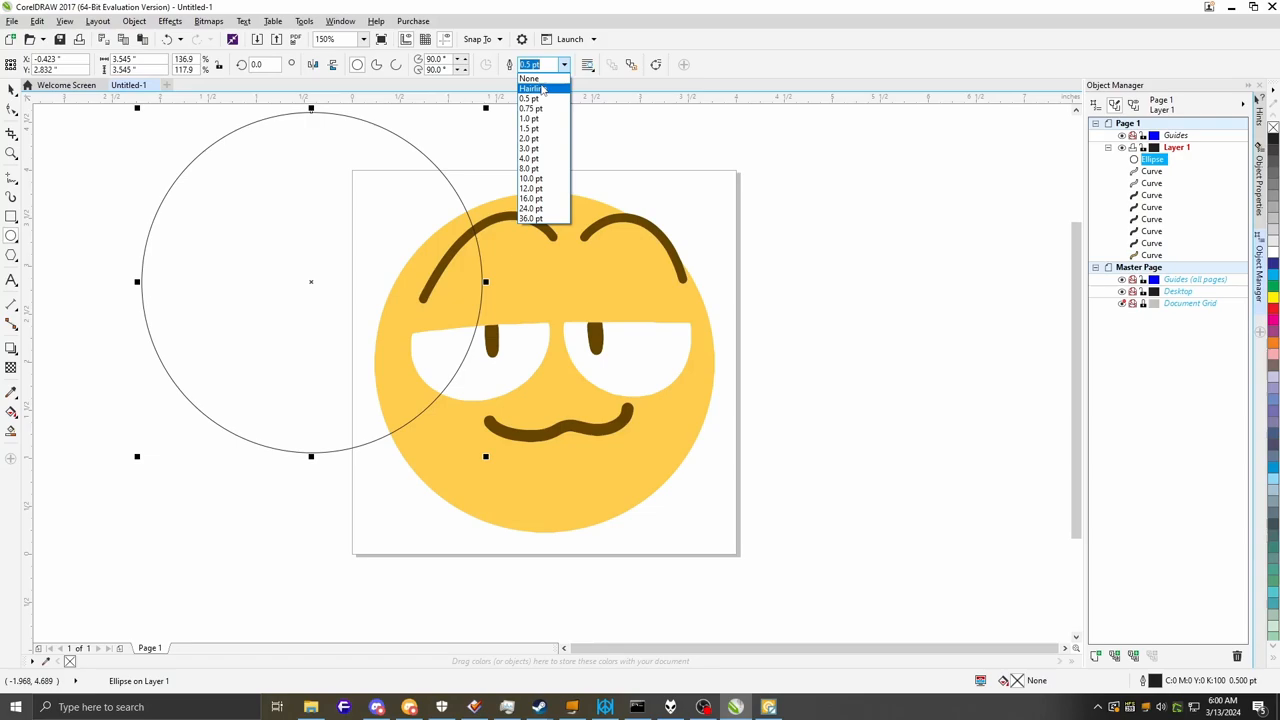
click(531, 89)
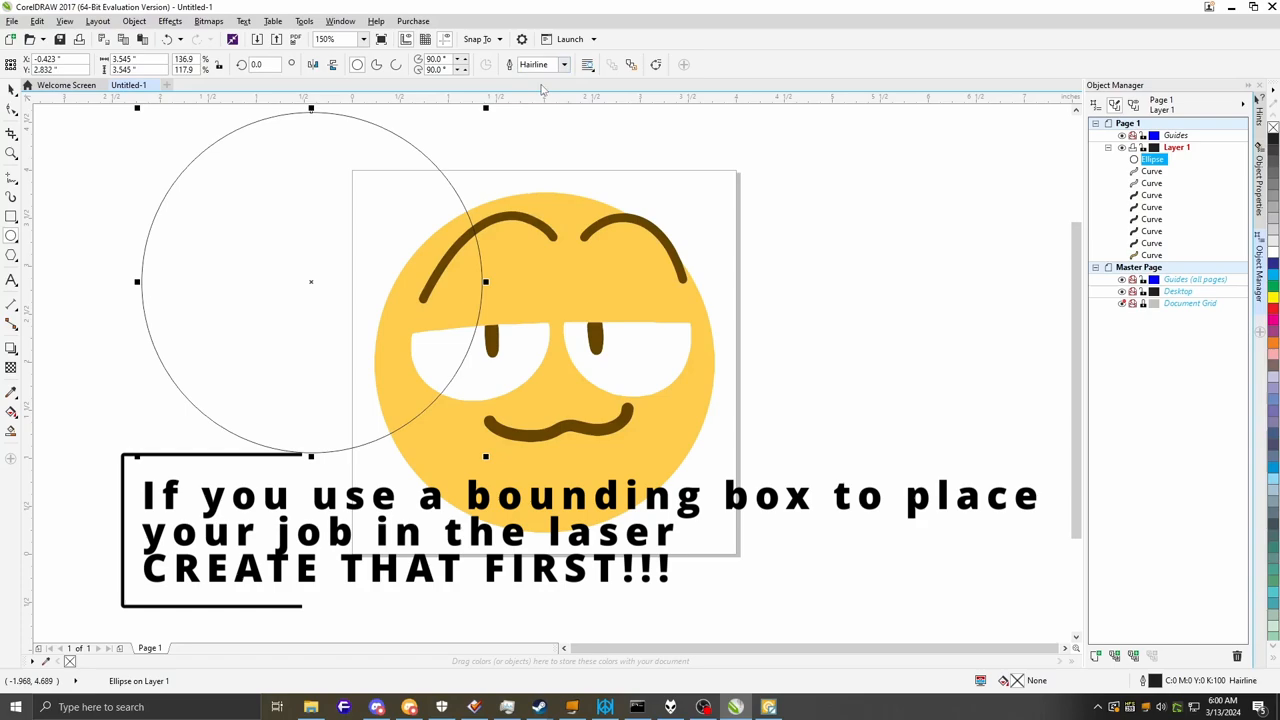
click(154, 21)
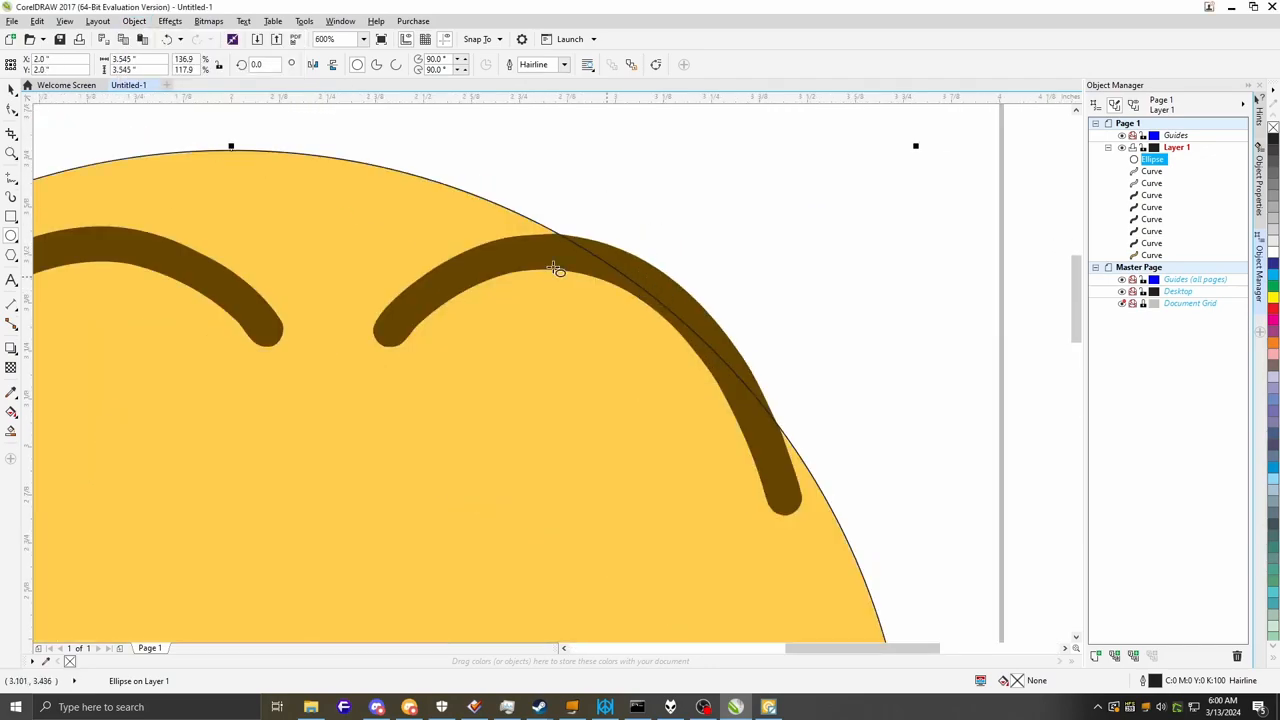
Zoom to 1200%, select the circle by its edge and convert it to curves
click(550, 290)
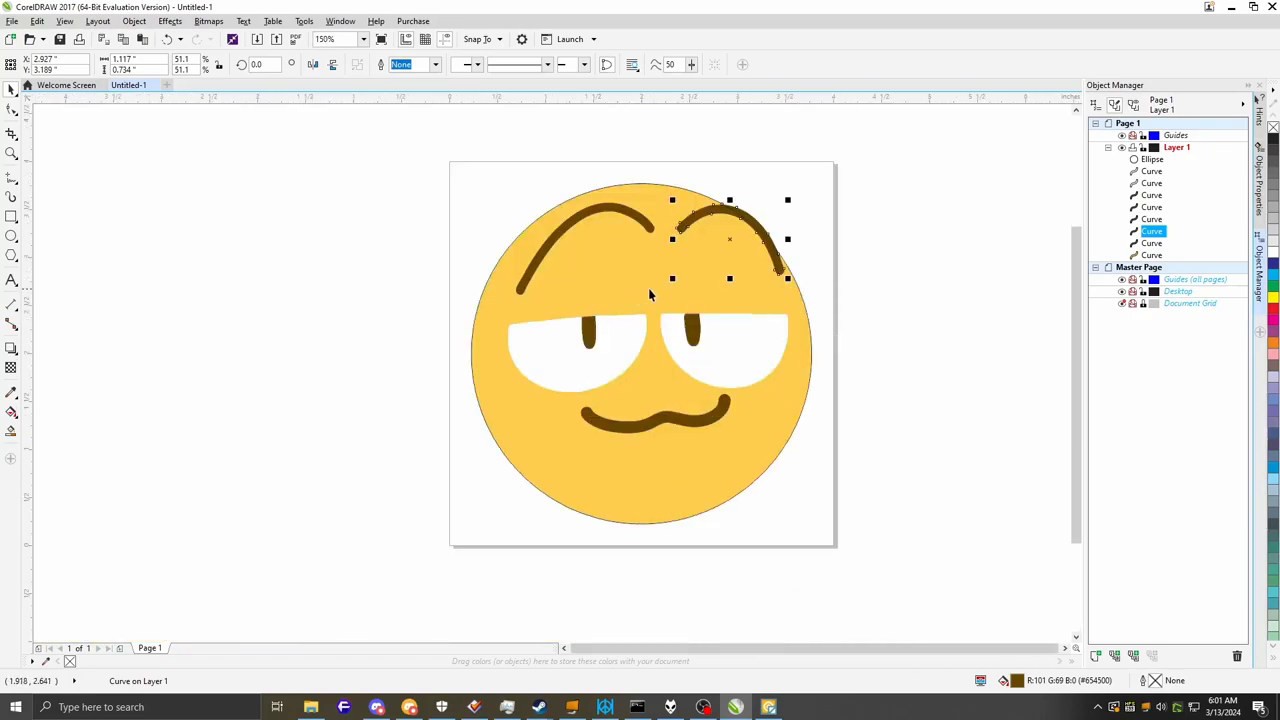
mouse_move(390, 268)
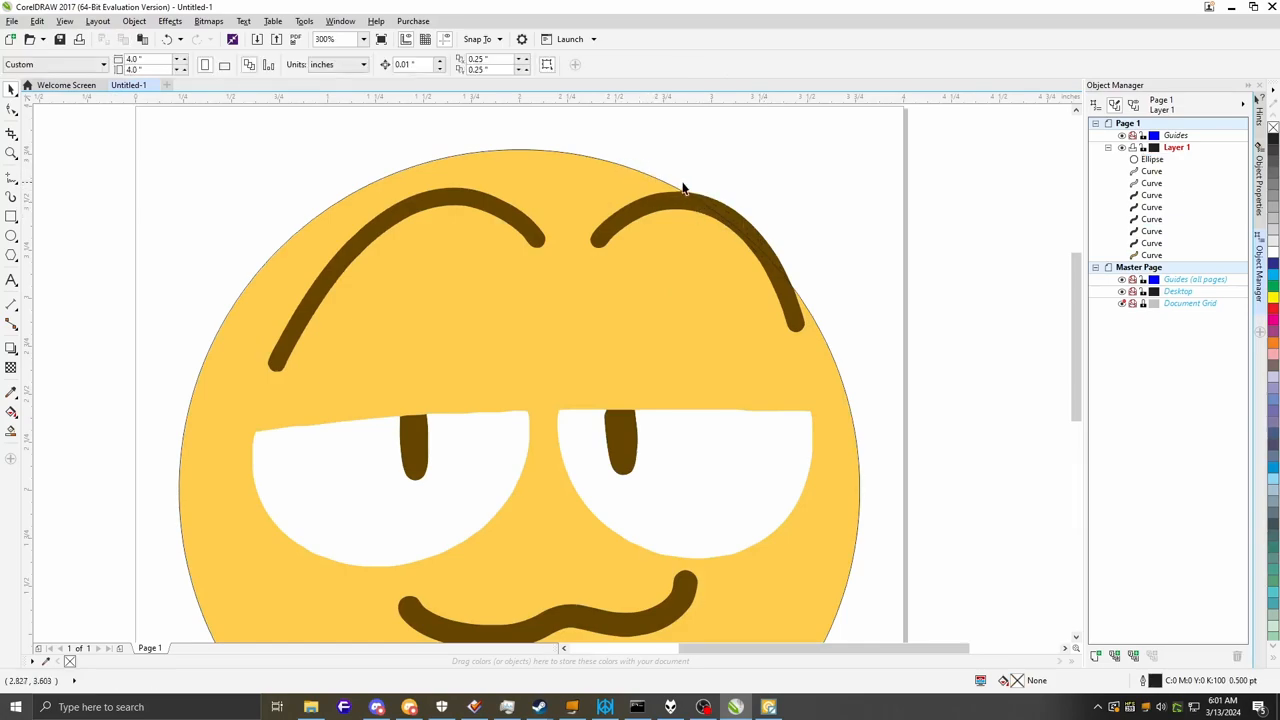
text(1200)
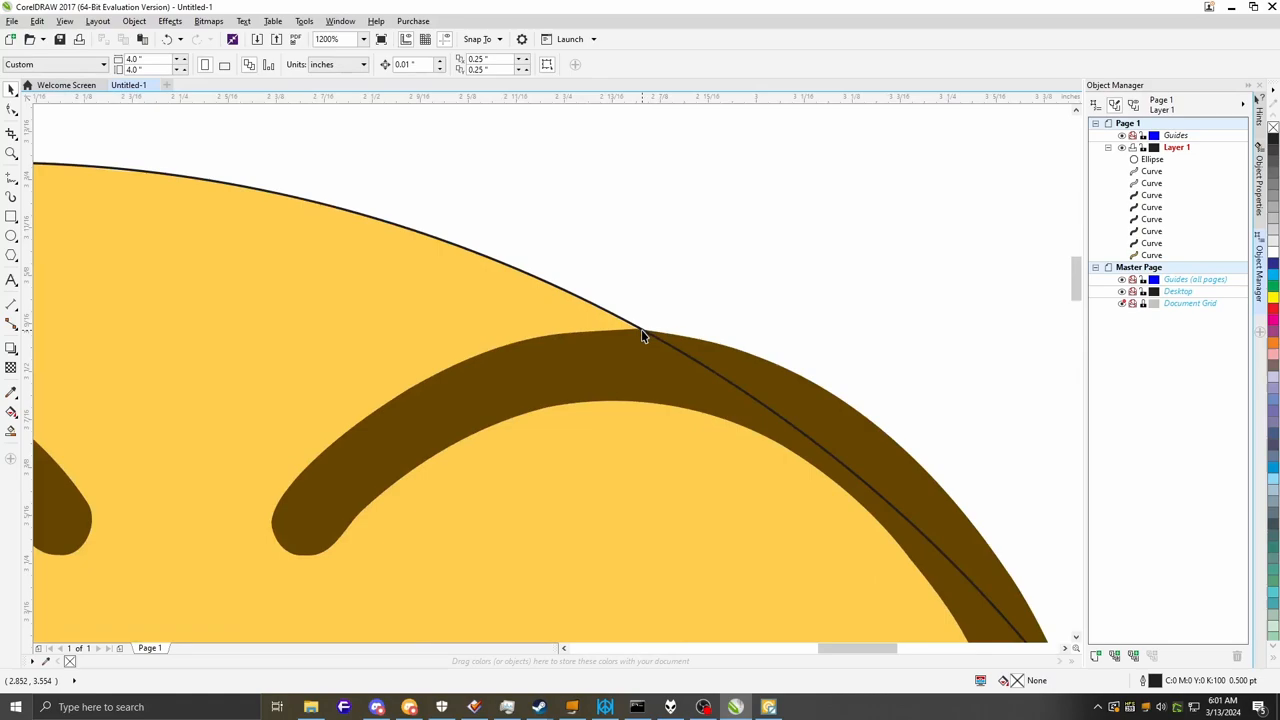
click(645, 332)
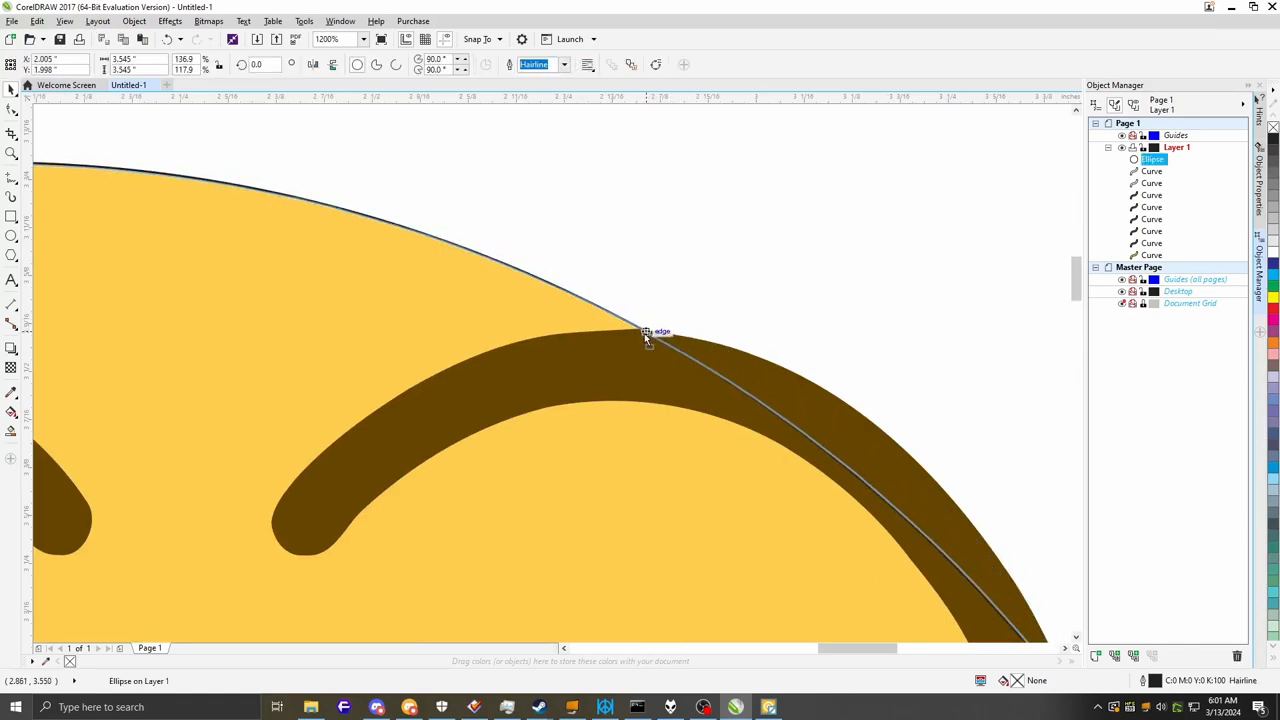
drag(648, 332, 630, 325)
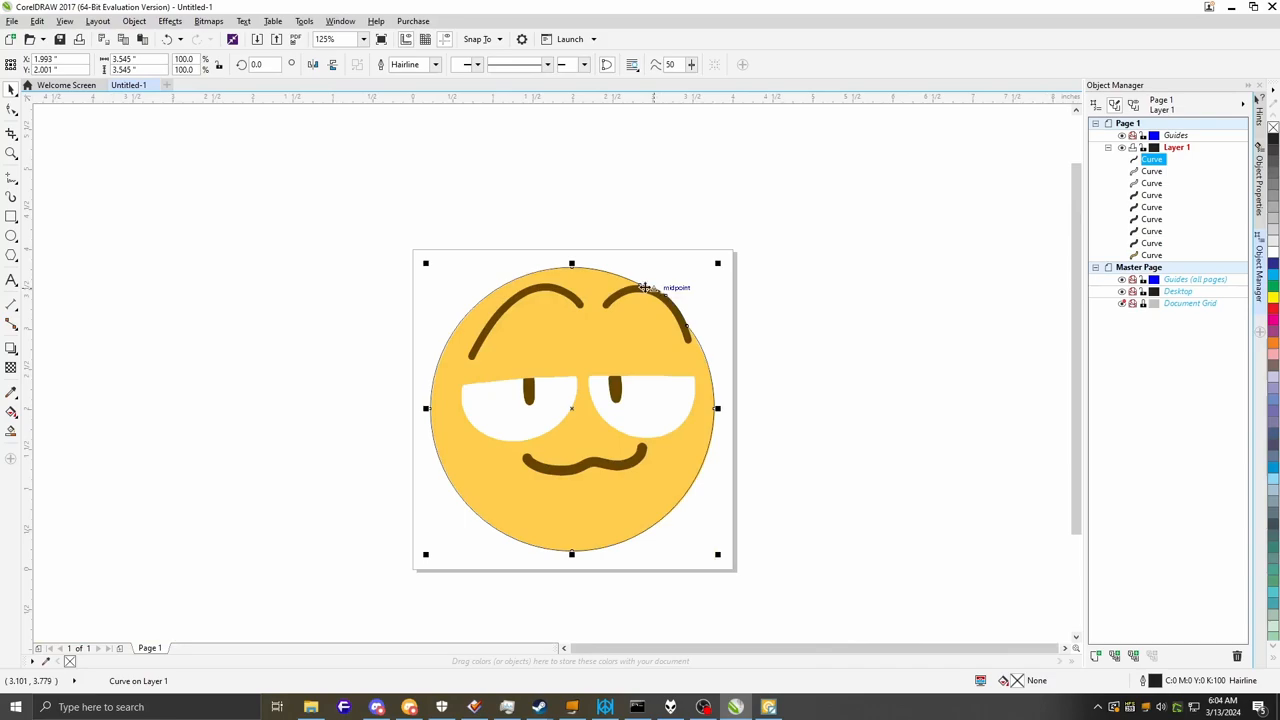
mouse_move(690, 474)
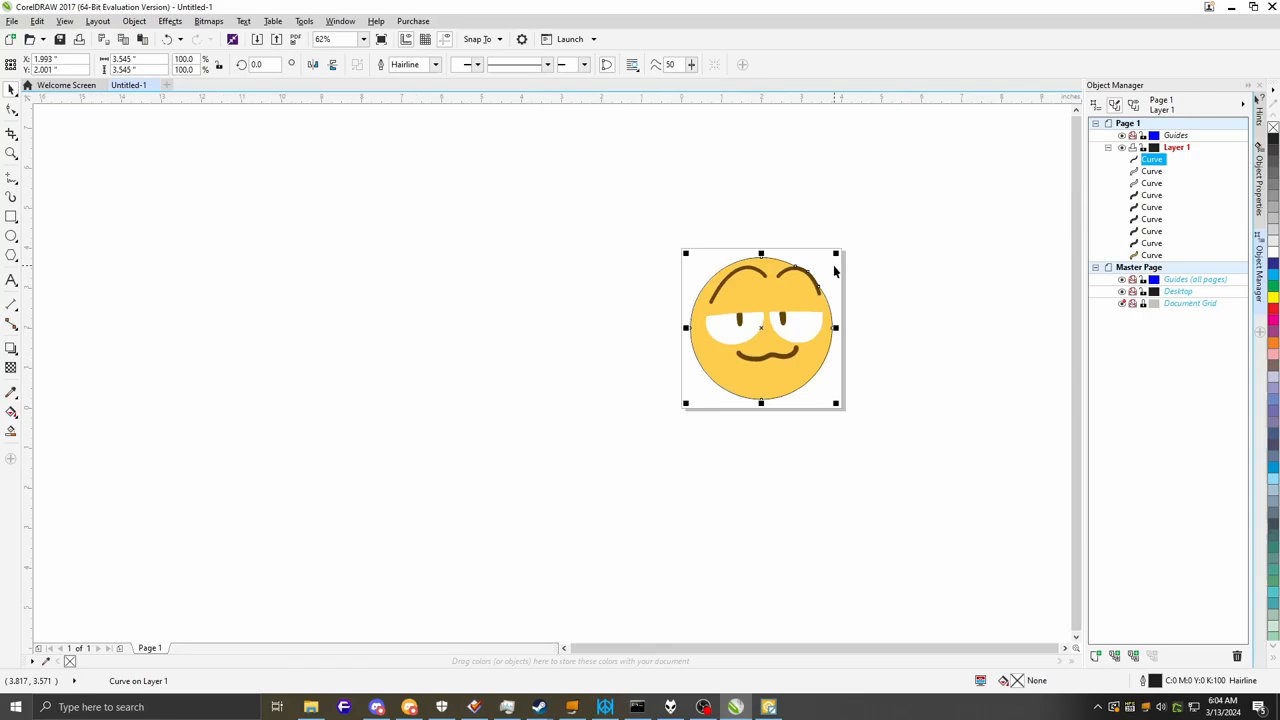
mouse_move(989, 248)
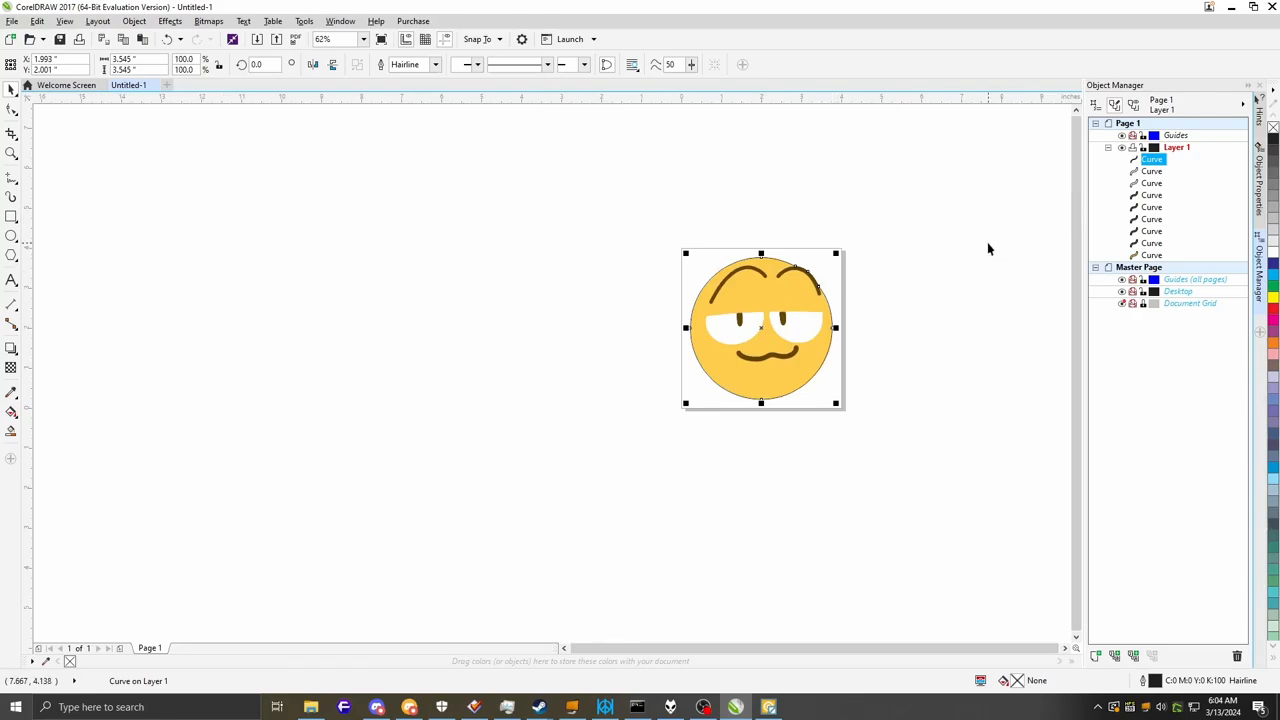
Select the circle's curve in Object Manager and rename it 'Outline'
click(1177, 147)
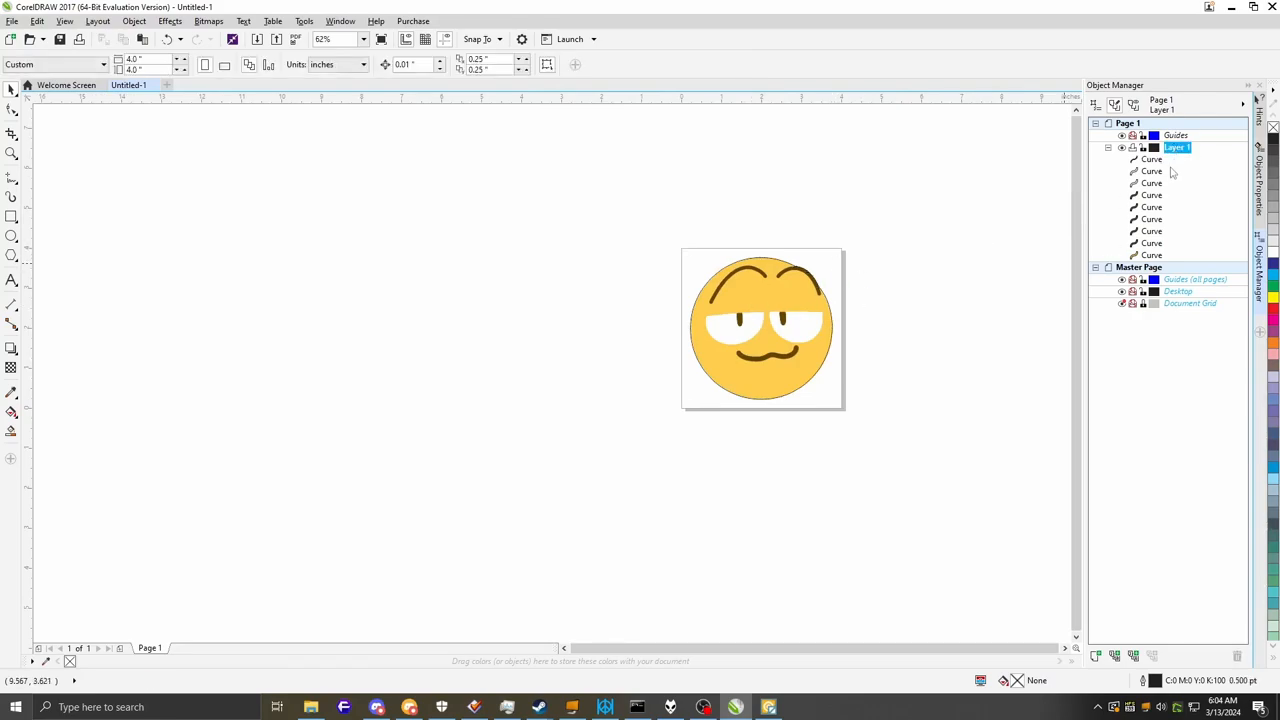
click(1150, 159)
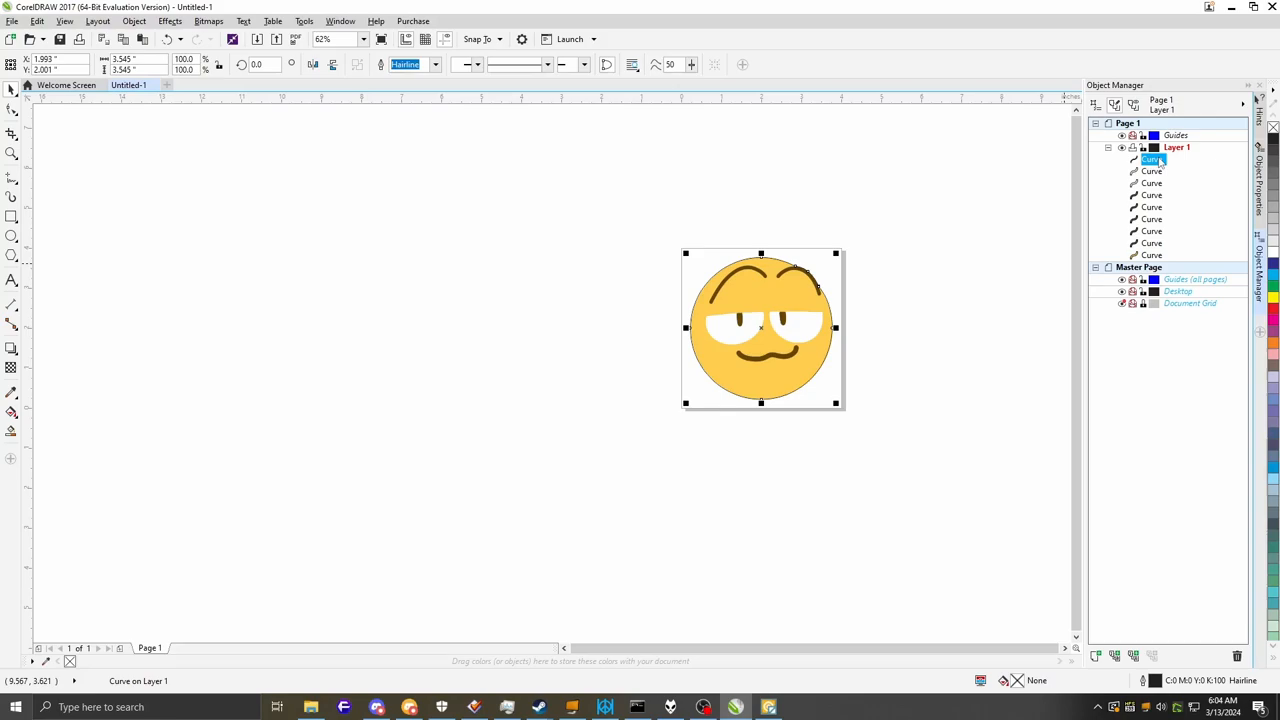
double_click(1152, 159)
text(Outline)
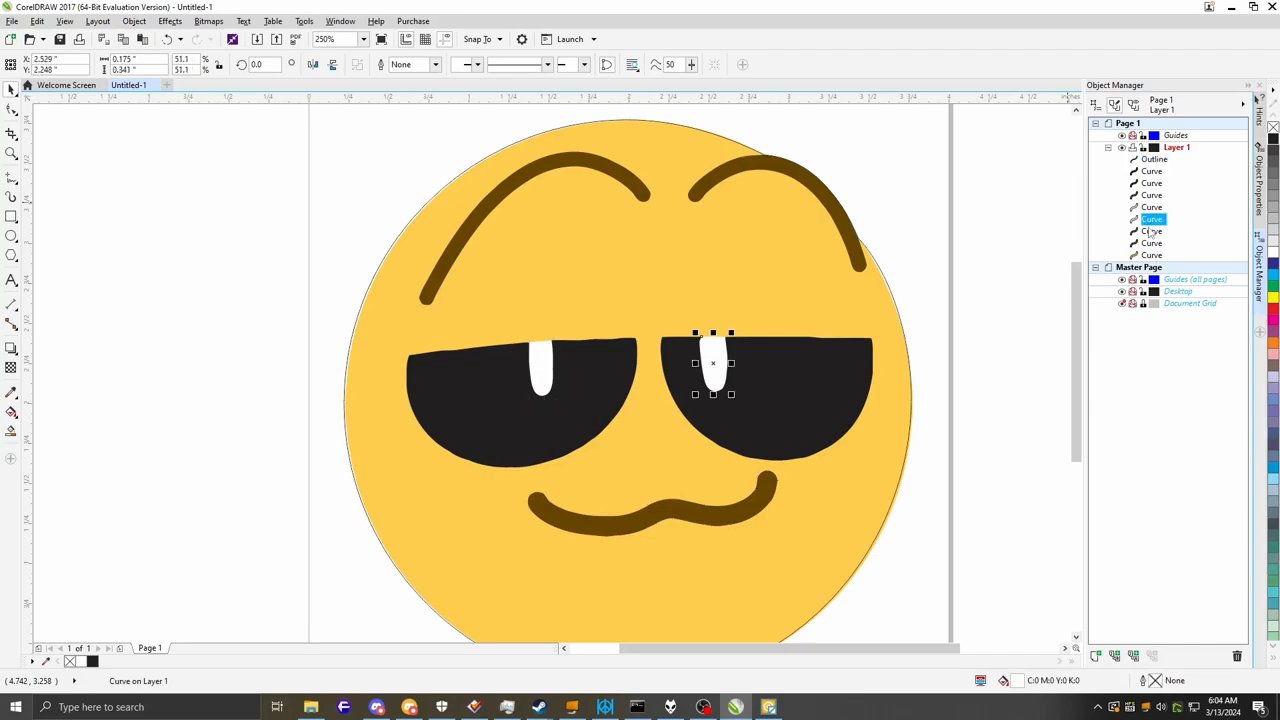
Select the left eyebrow and face shape, leaving unfilled black-and-white line art
click(1152, 243)
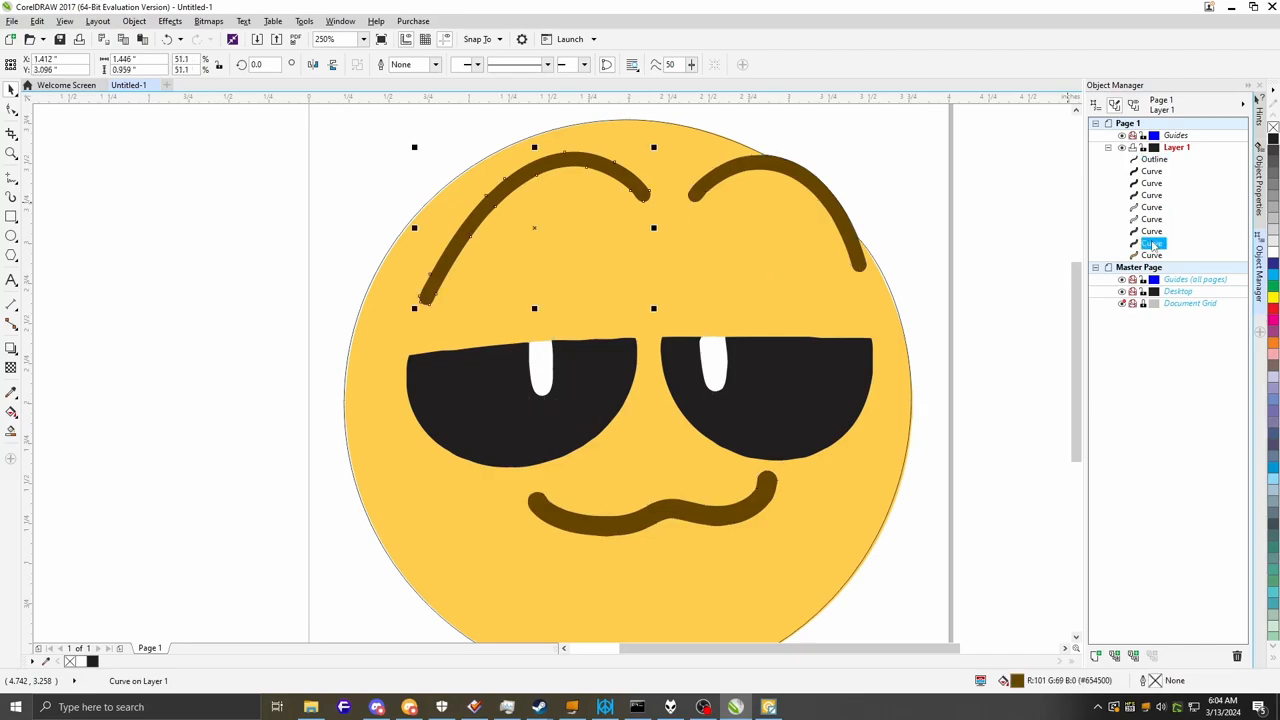
click(1150, 254)
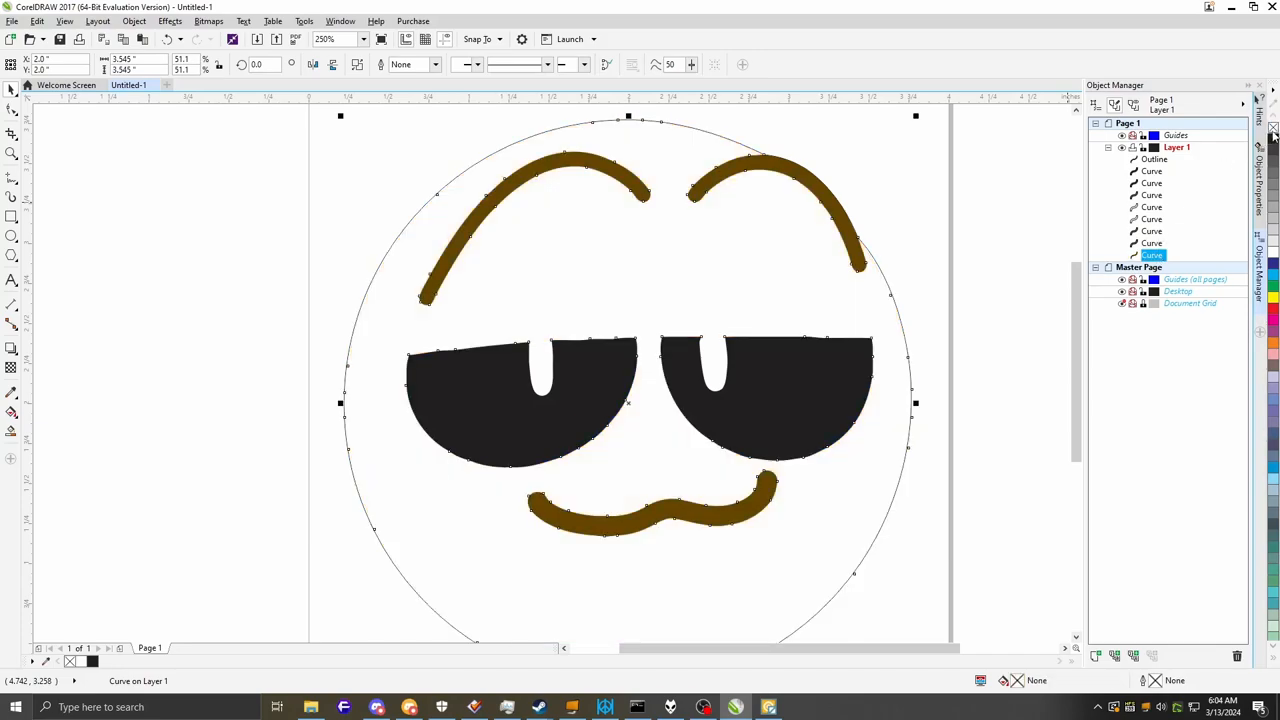
mouse_move(803, 277)
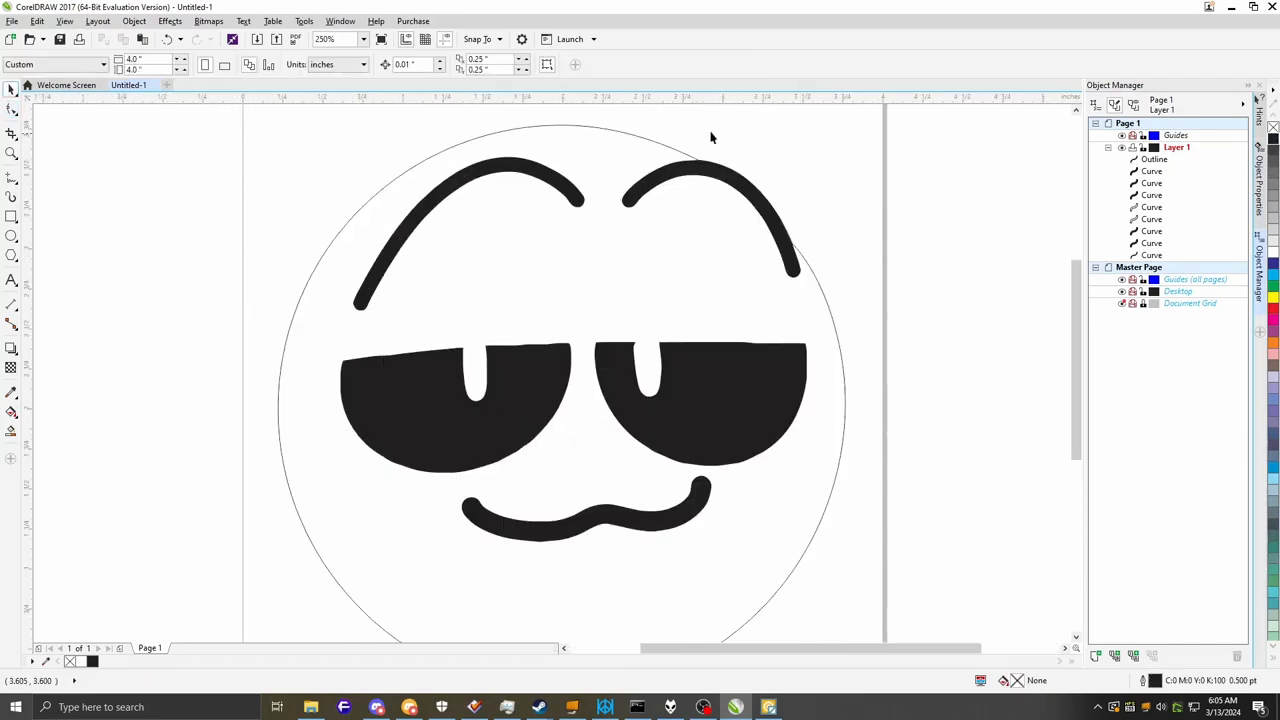
click(11, 21)
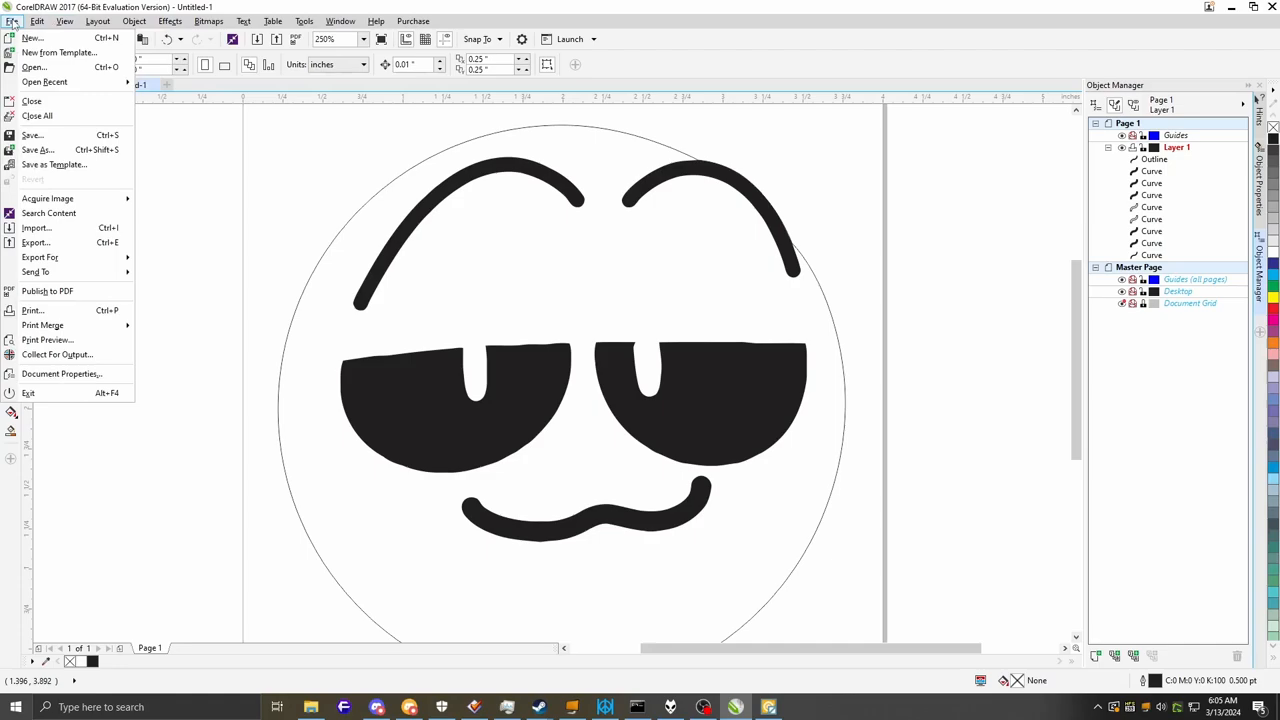
Pick Brother MFC-L2705DW as the printer in the print settings, then close them
click(517, 263)
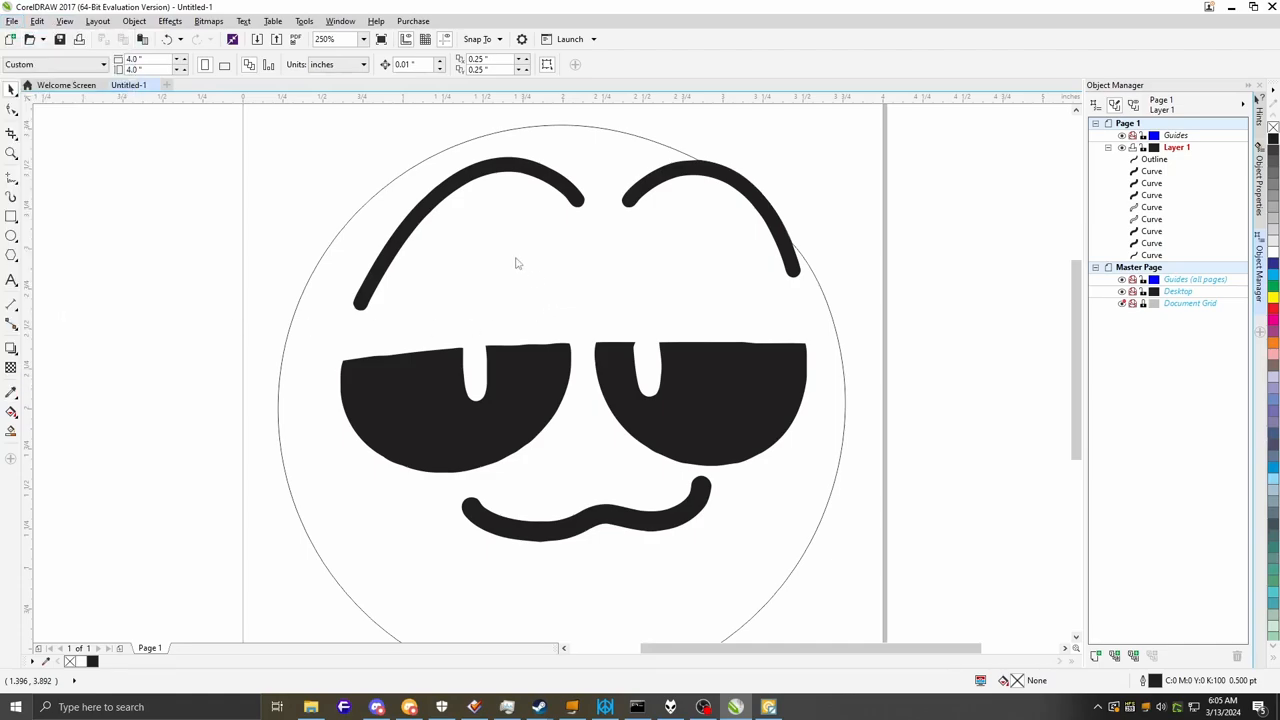
click(729, 244)
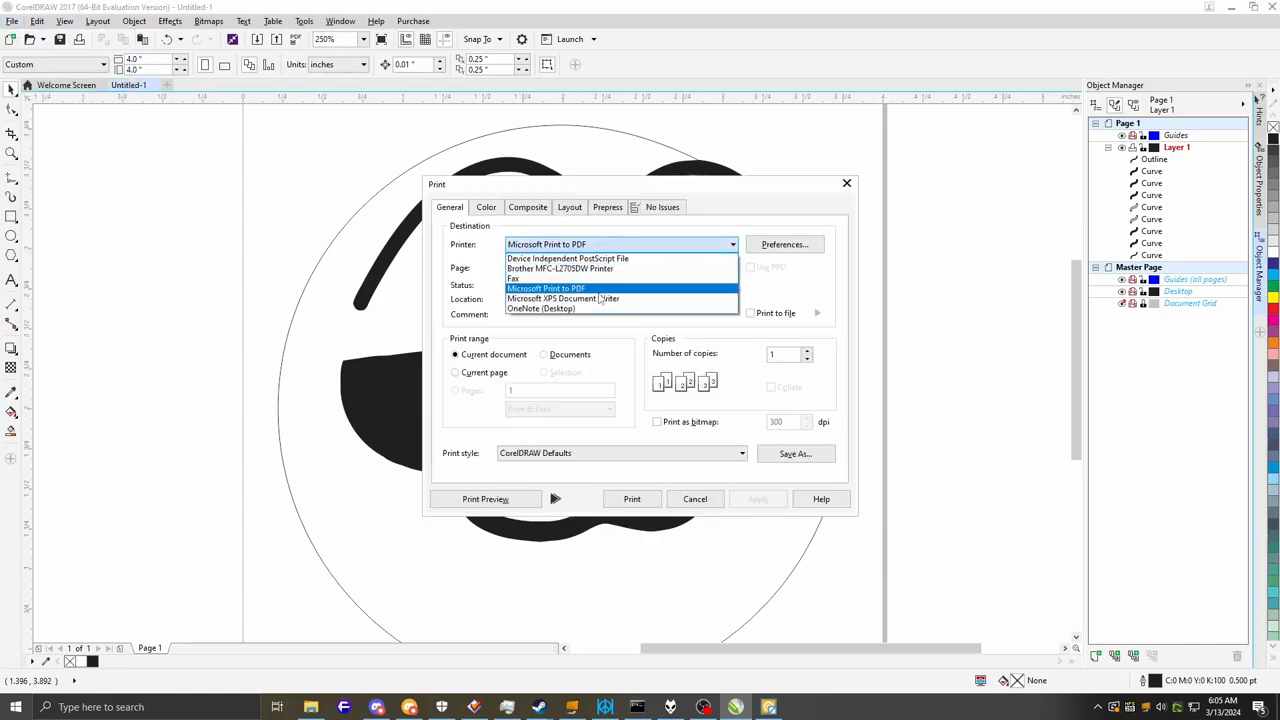
click(560, 268)
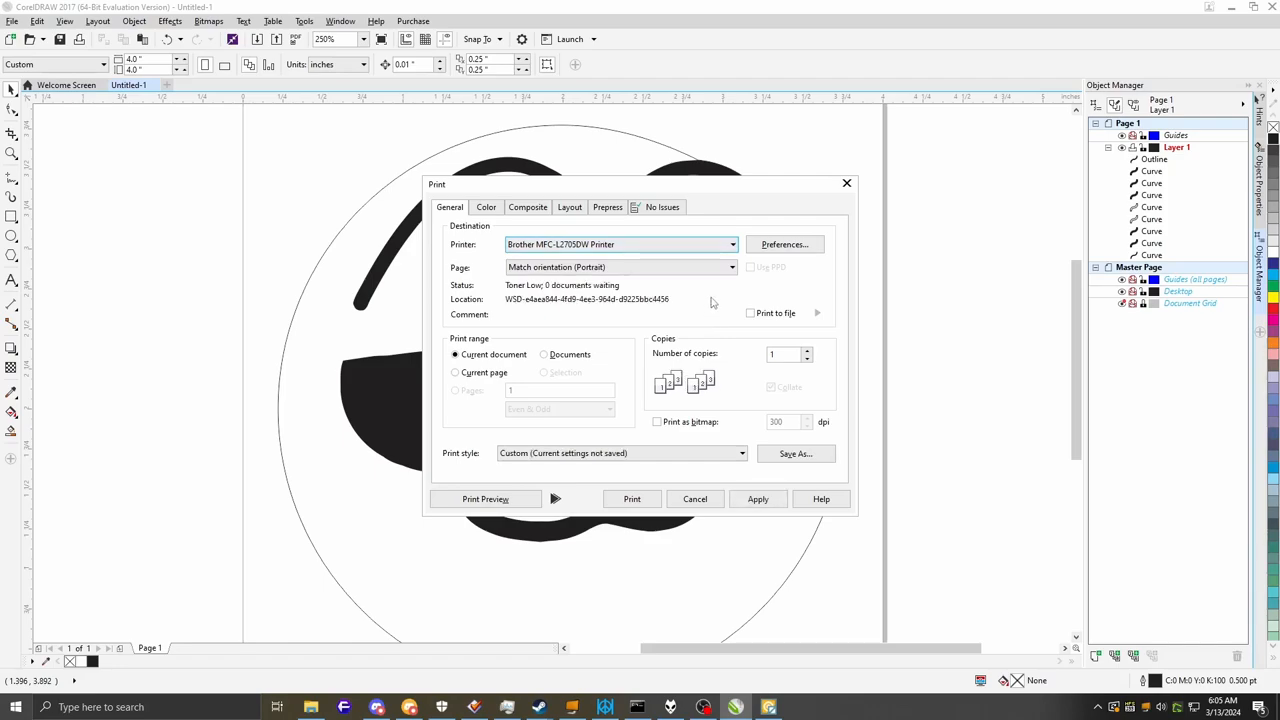
click(784, 244)
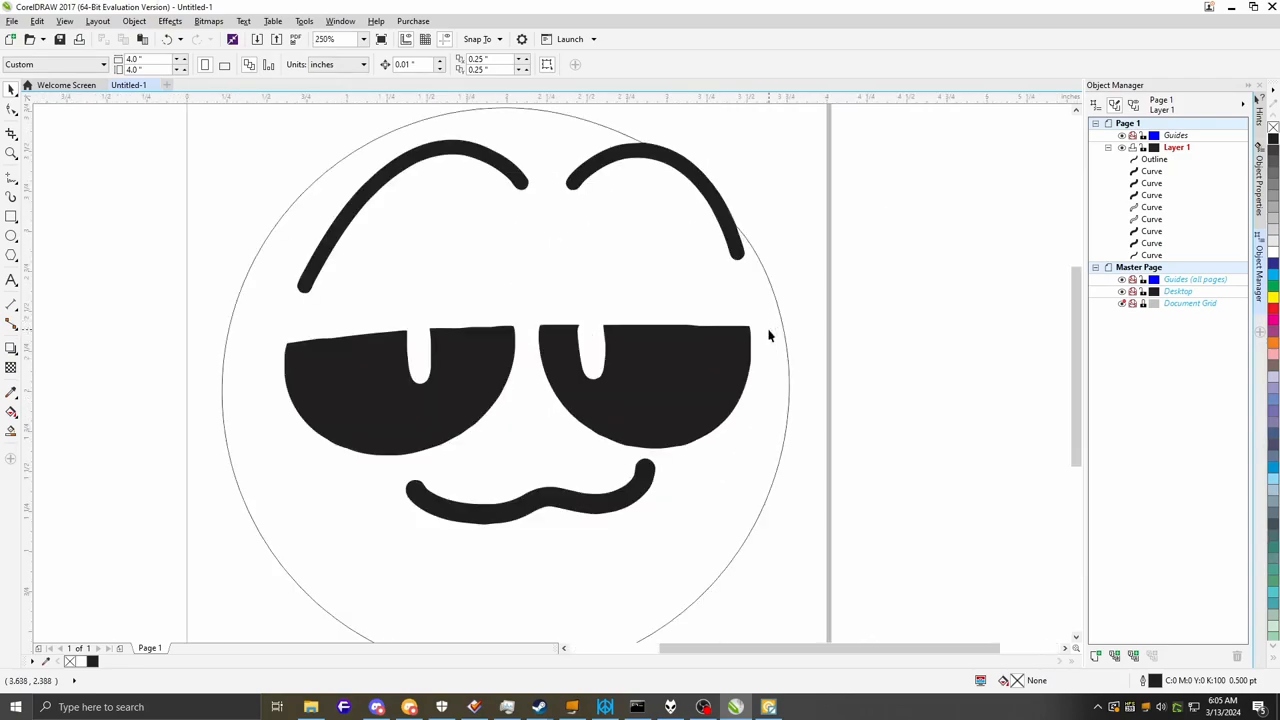
drag(770, 335, 895, 350)
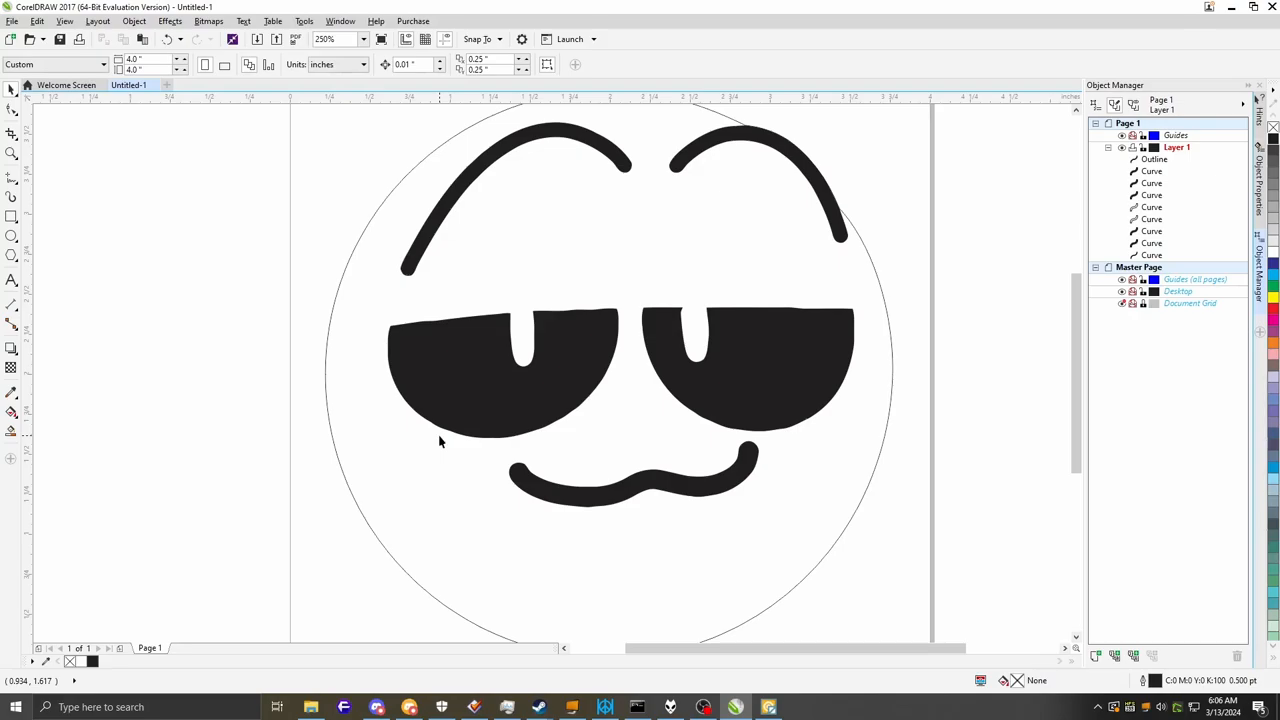
mouse_move(352, 354)
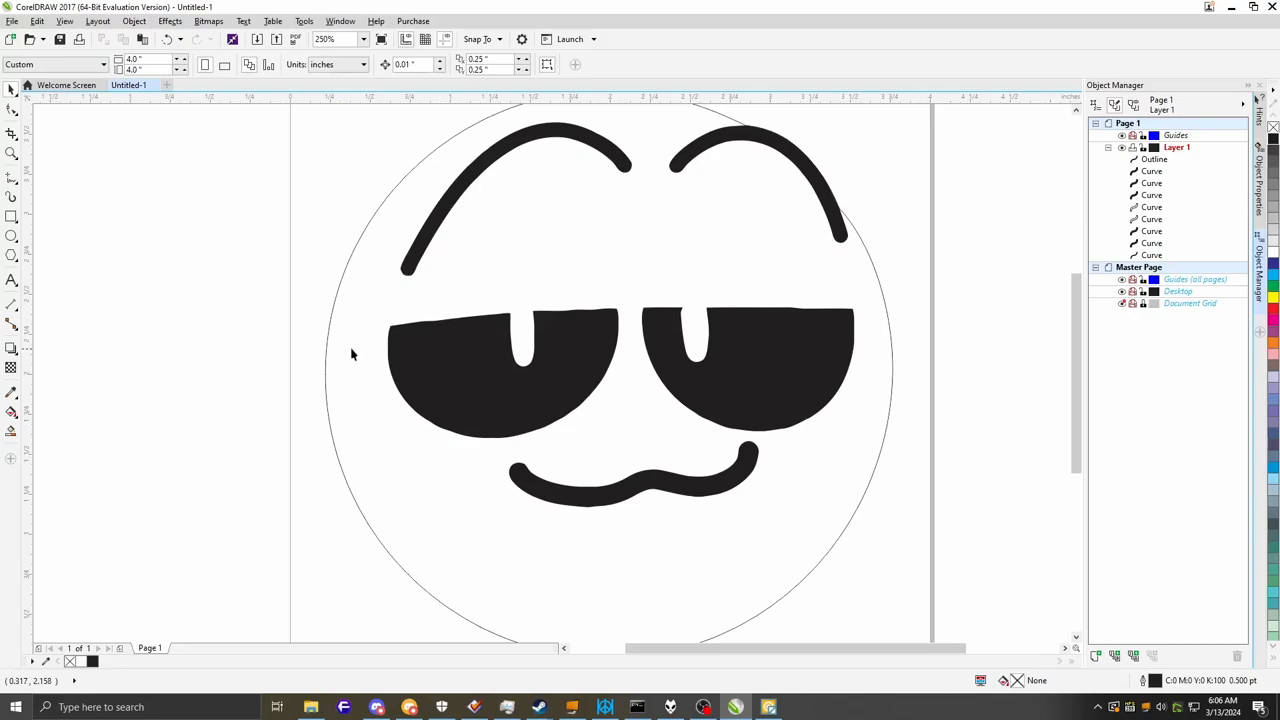